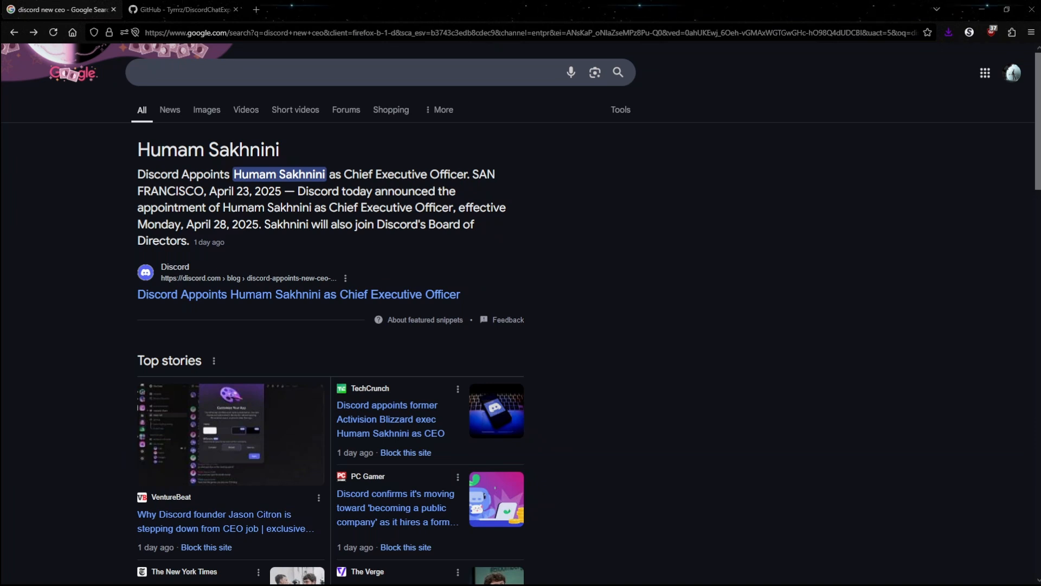
Step: Switch to the DiscordChatExporter GitHub repo and open its docs link from the README in a new tab
{"action": "left_click", "coordinate": [179, 10]}
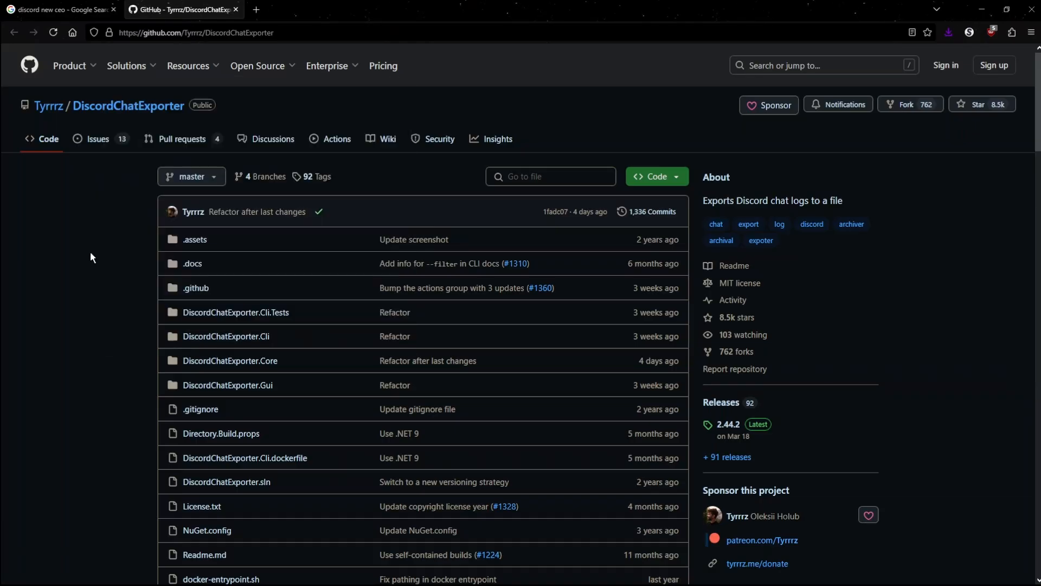
{"action": "mouse_move", "coordinate": [120, 283]}
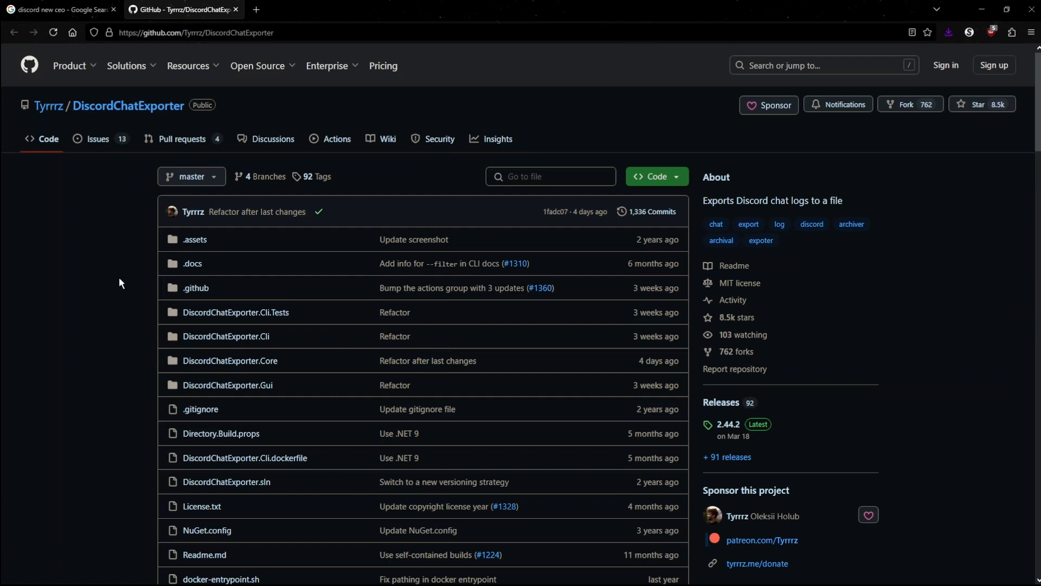
{"action": "scroll", "scroll_direction": "down", "scroll_amount": 3}
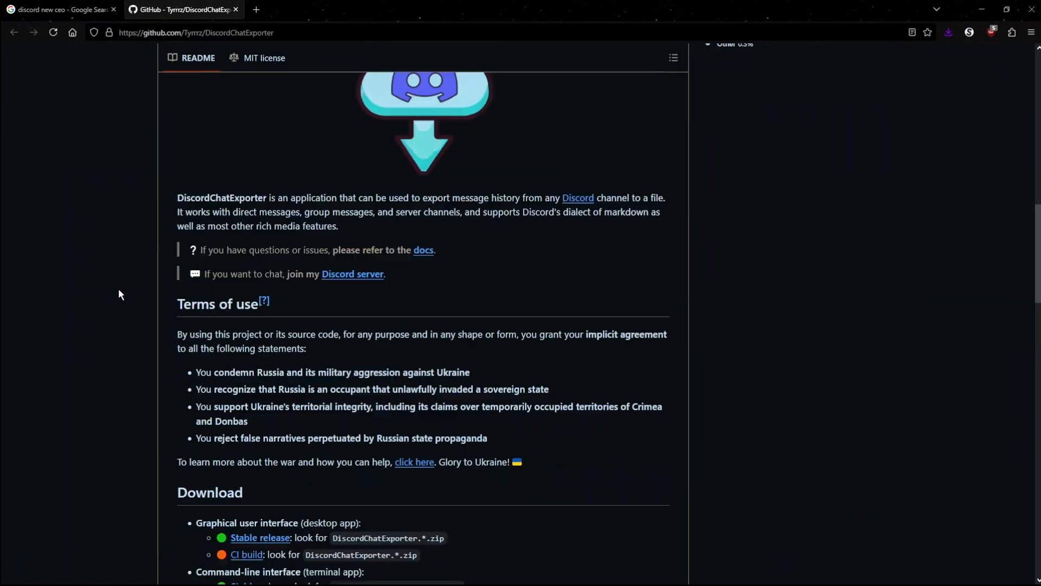
{"action": "mouse_move", "coordinate": [423, 251]}
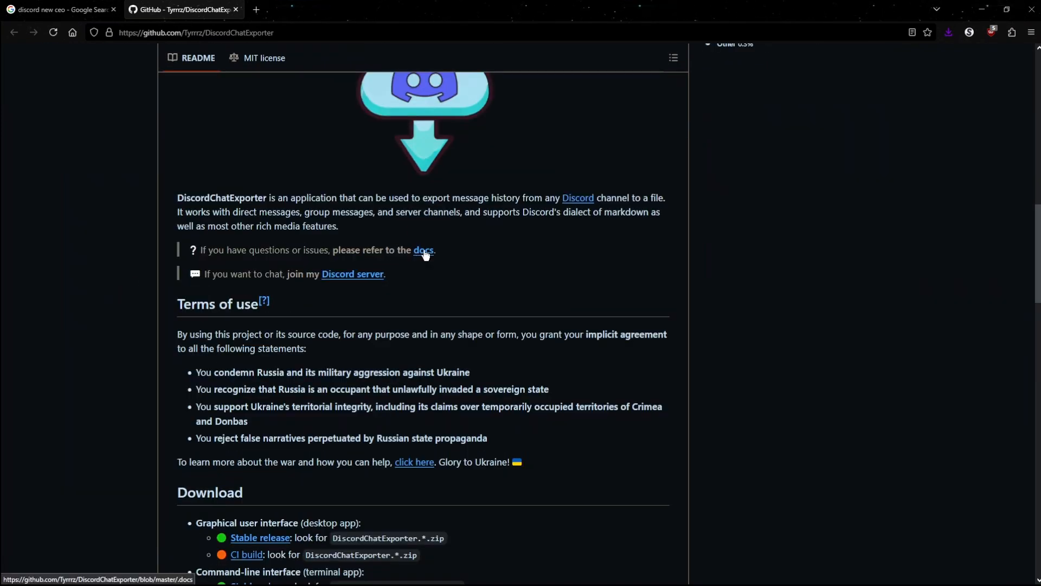
{"action": "left_click", "coordinate": [423, 251]}
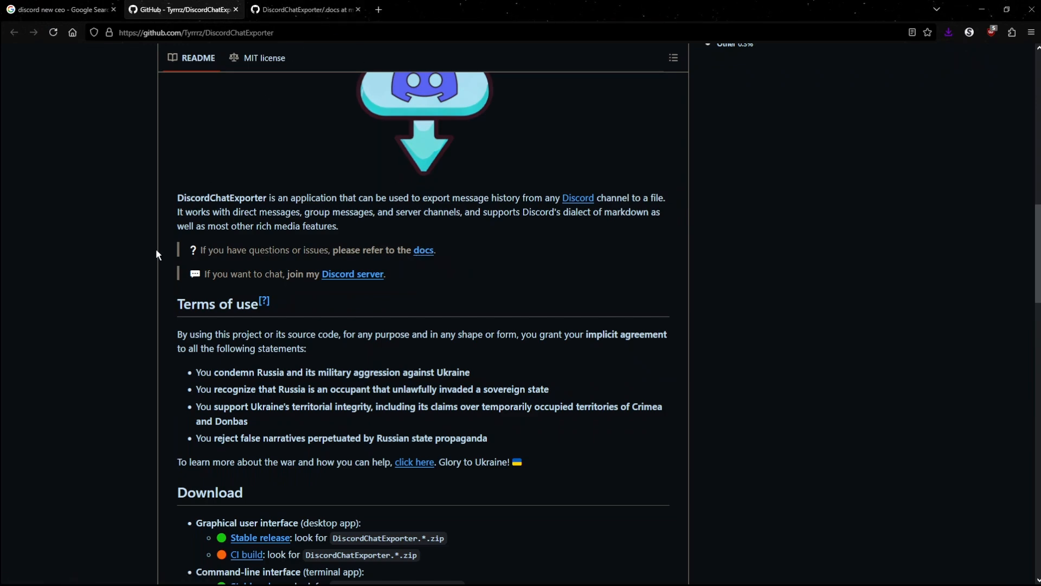
{"action": "scroll", "scroll_direction": "down", "scroll_amount": 3}
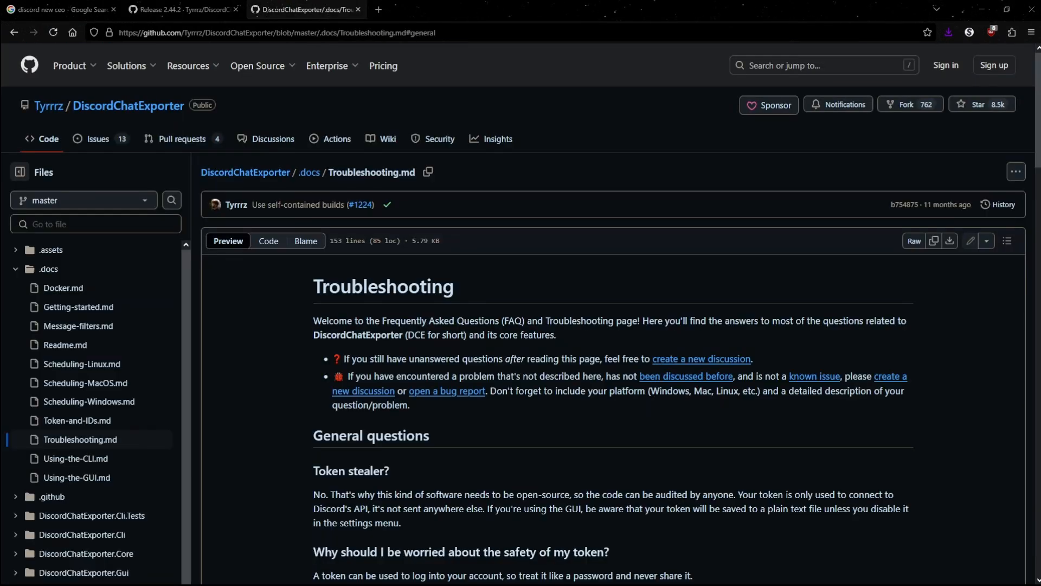
{"action": "mouse_move", "coordinate": [211, 359]}
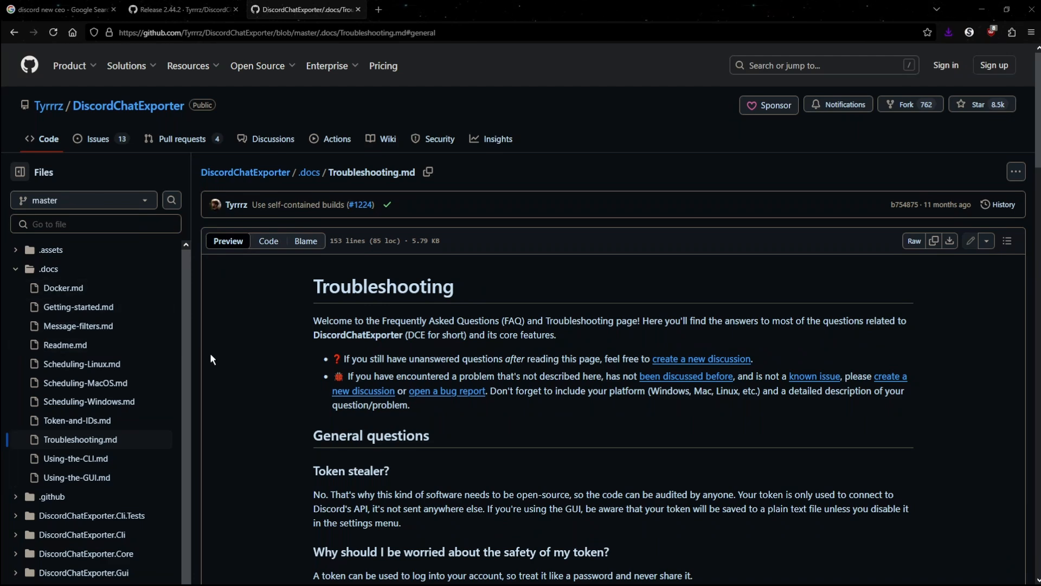
{"action": "mouse_move", "coordinate": [282, 352]}
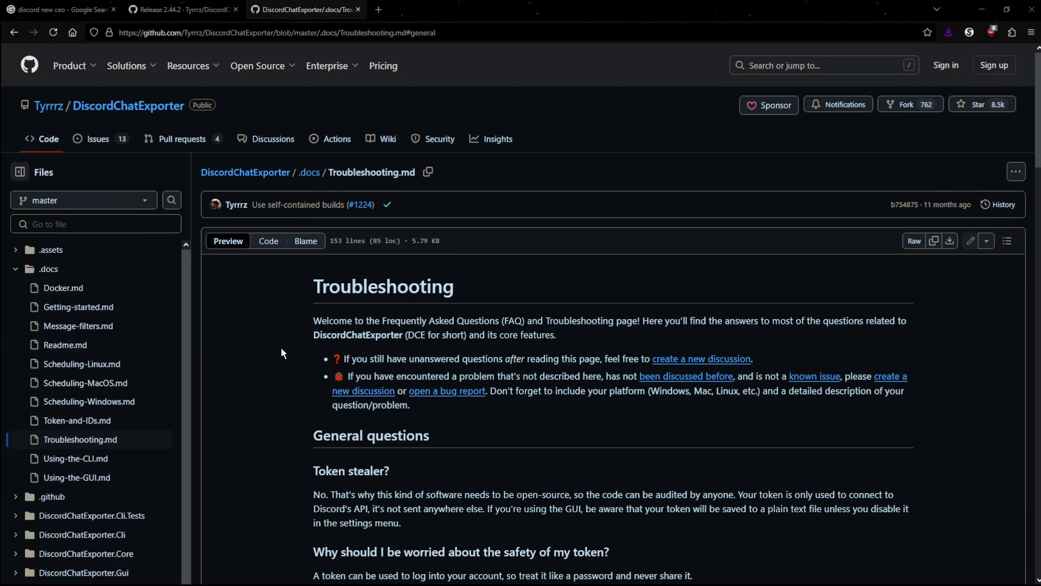
{"action": "scroll", "scroll_direction": "down", "scroll_amount": 3}
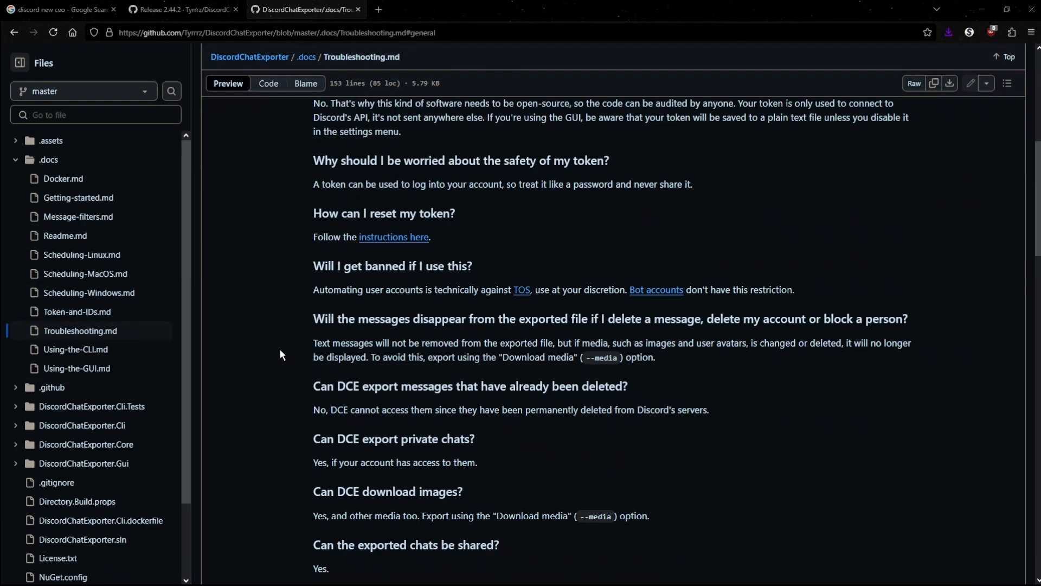
{"action": "mouse_move", "coordinate": [290, 394]}
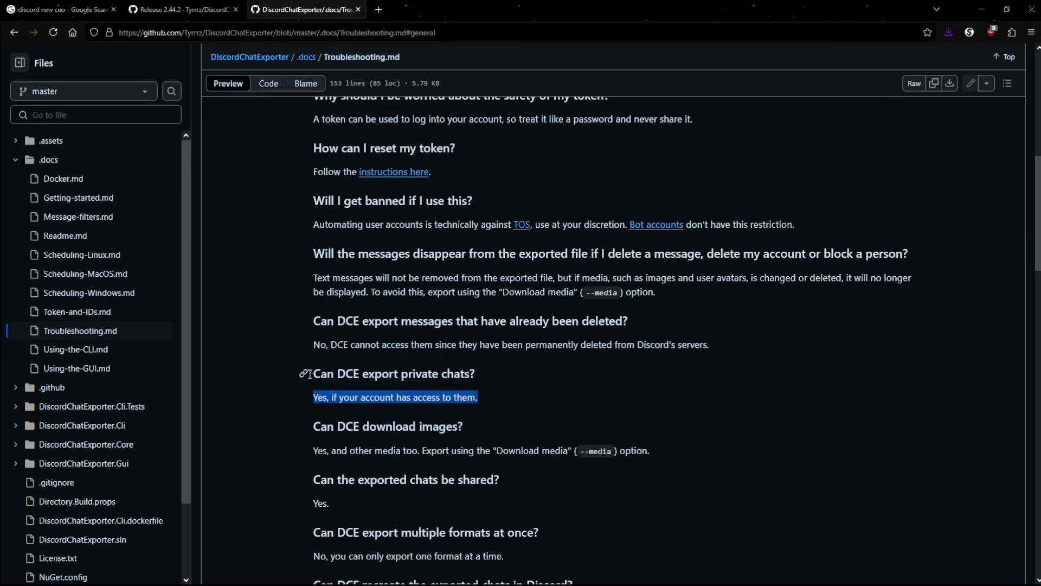
{"action": "left_click", "coordinate": [276, 412]}
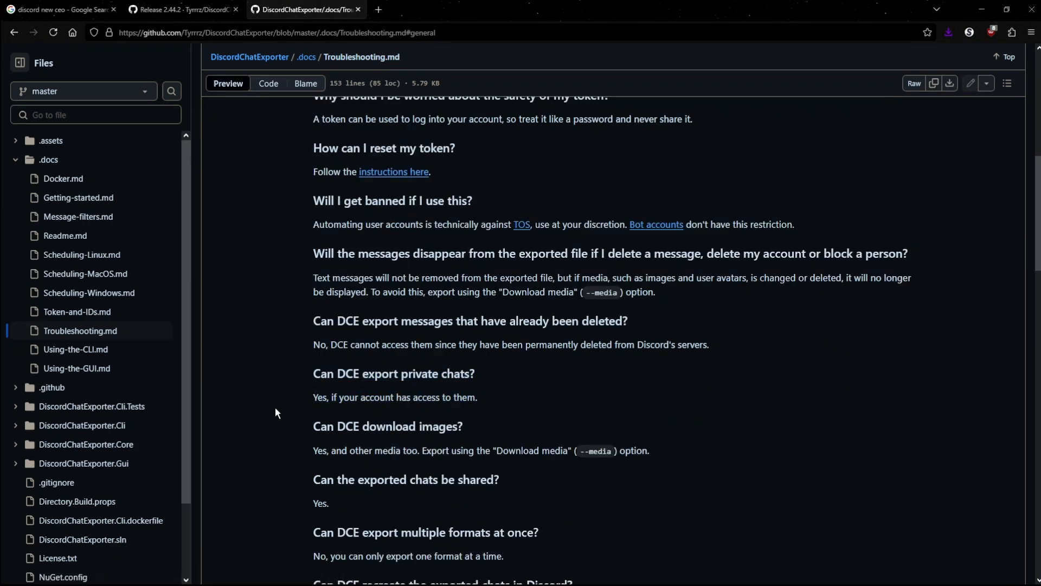
{"action": "mouse_move", "coordinate": [279, 409]}
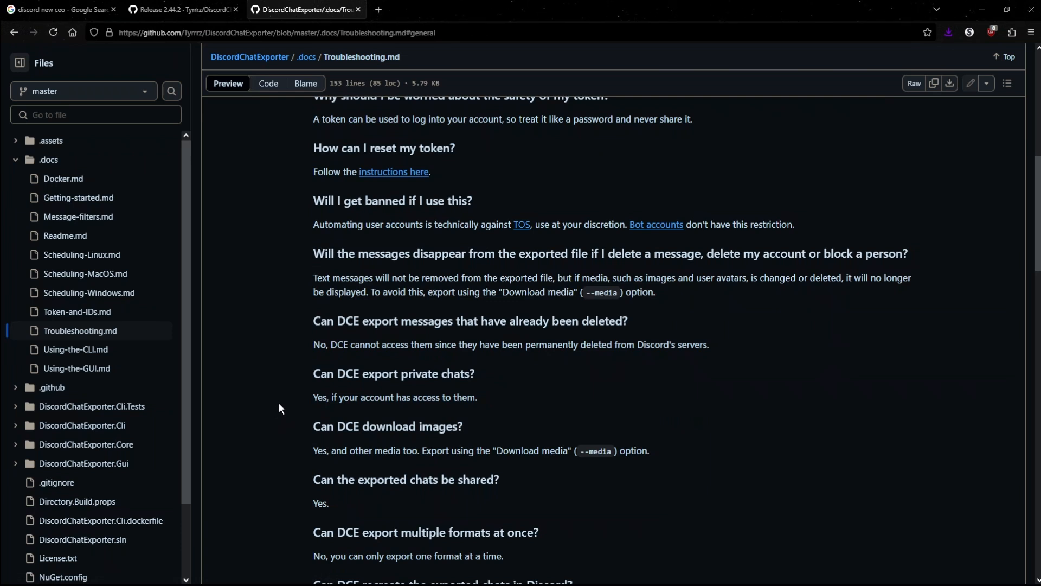
{"action": "mouse_move", "coordinate": [279, 417]}
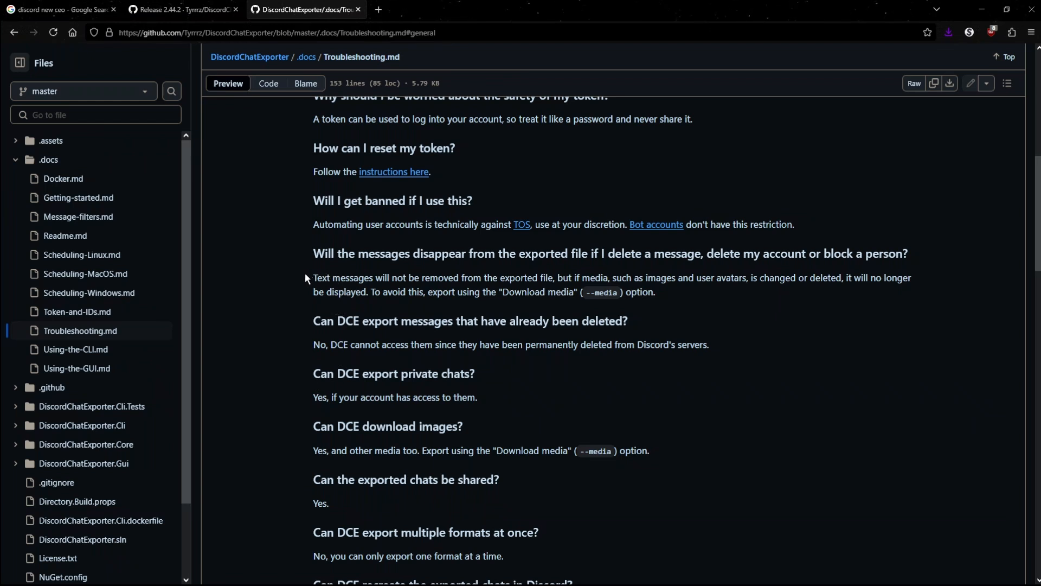
{"action": "mouse_move", "coordinate": [302, 268]}
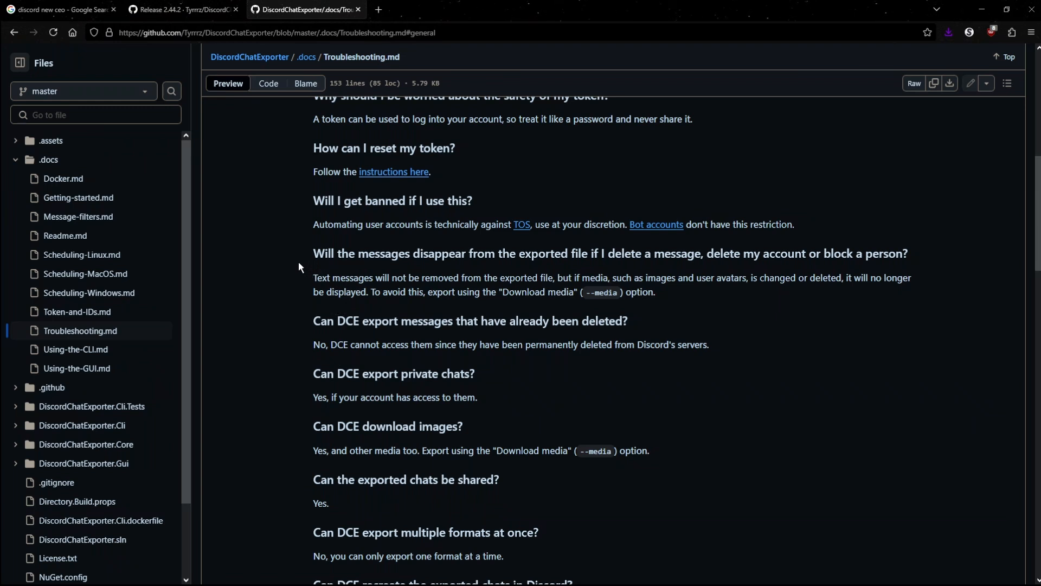
Step: Close the docs tab and download DiscordChatExporter.win-x64.zip from the 2.44.2 release Assets
{"action": "left_click", "coordinate": [182, 10]}
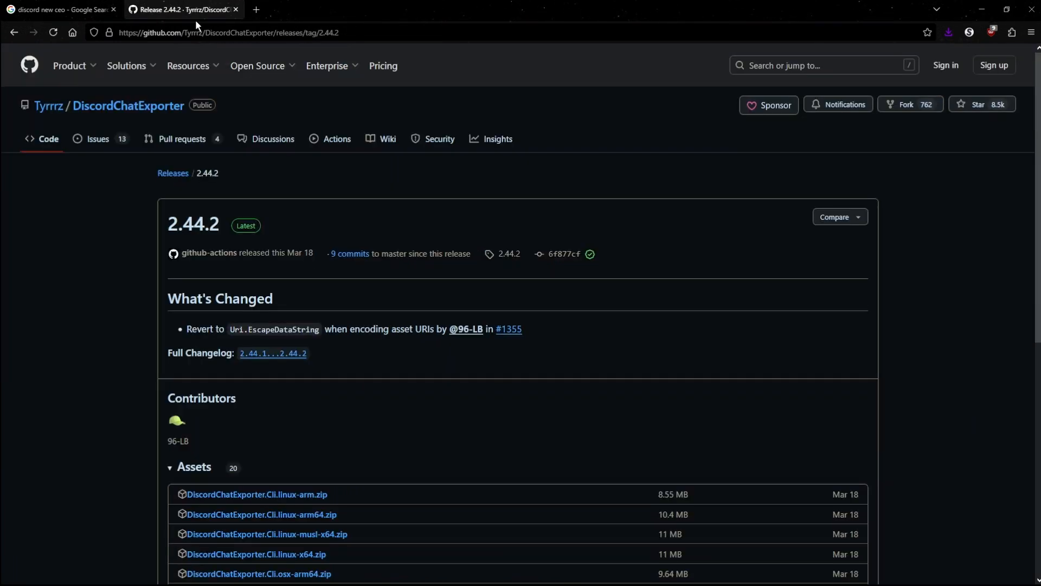
{"action": "mouse_move", "coordinate": [167, 236]}
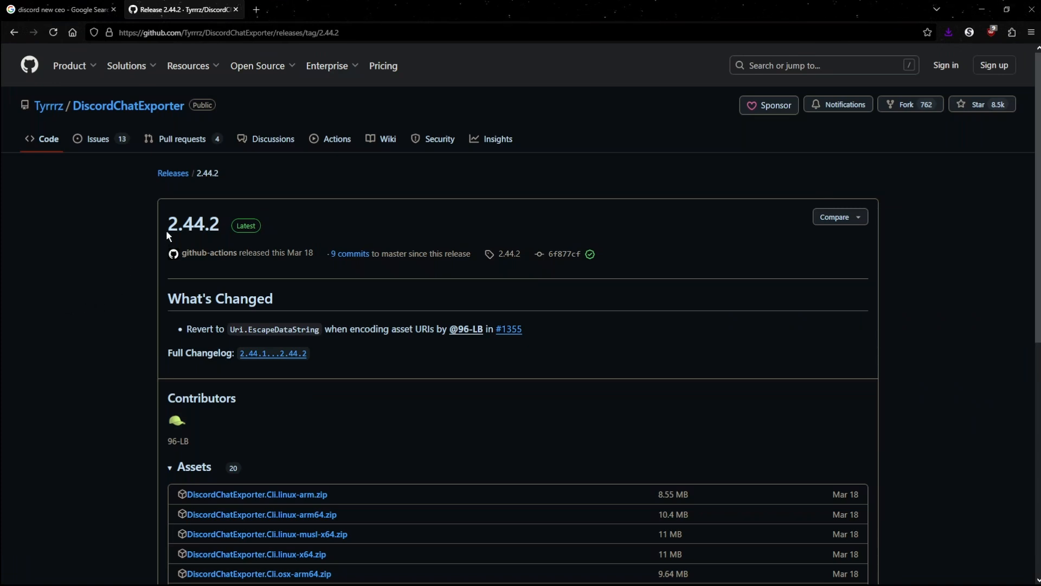
{"action": "mouse_move", "coordinate": [106, 323]}
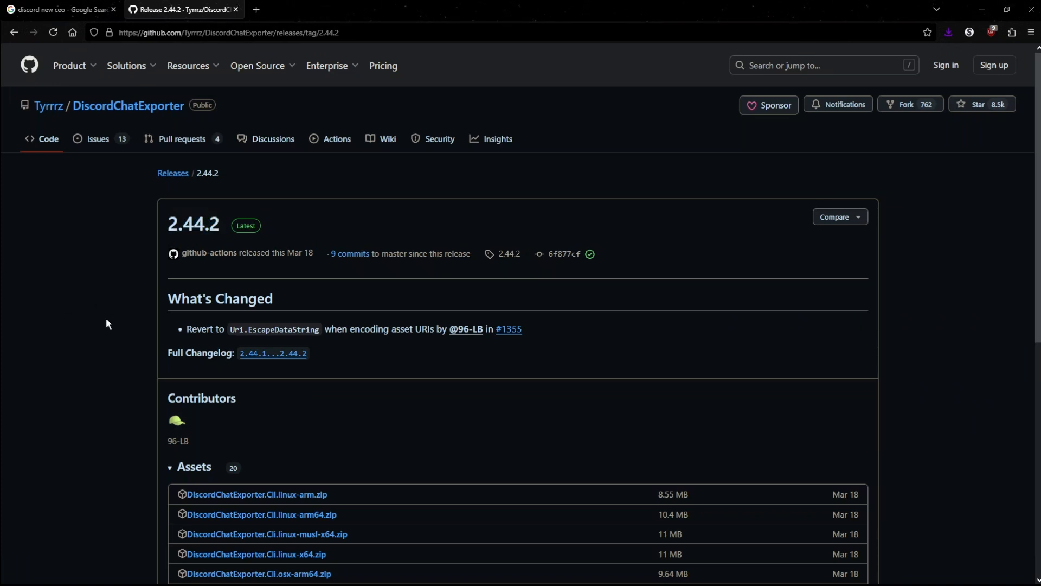
{"action": "scroll", "scroll_direction": "down", "scroll_amount": 3}
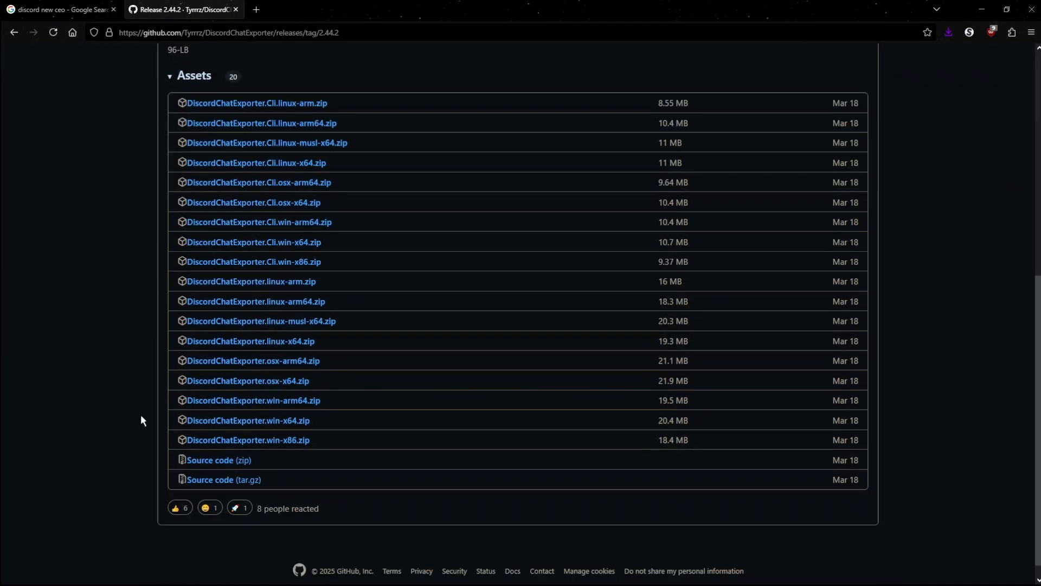
{"action": "mouse_move", "coordinate": [334, 424]}
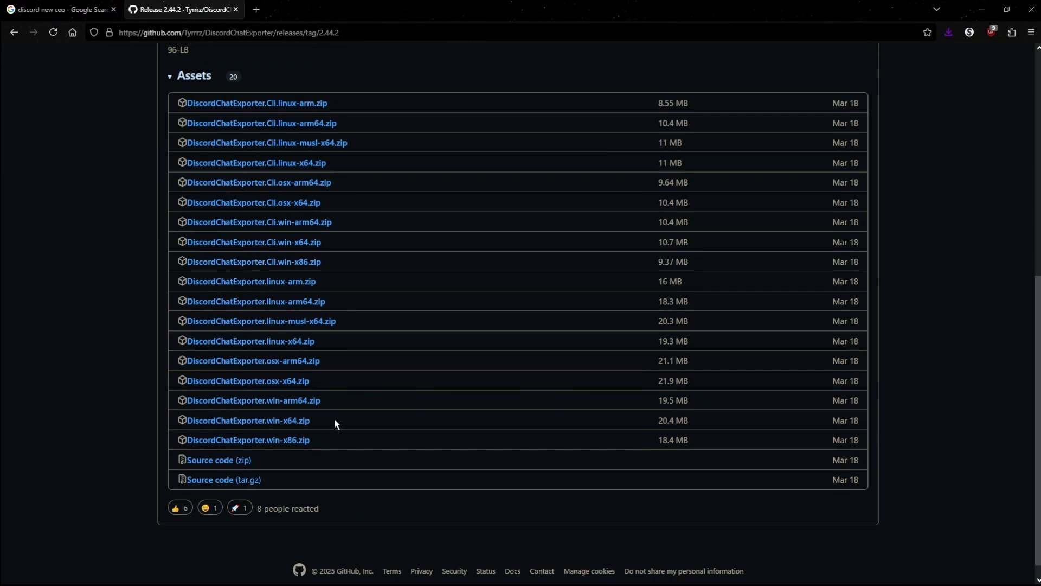
{"action": "double_click", "coordinate": [248, 420]}
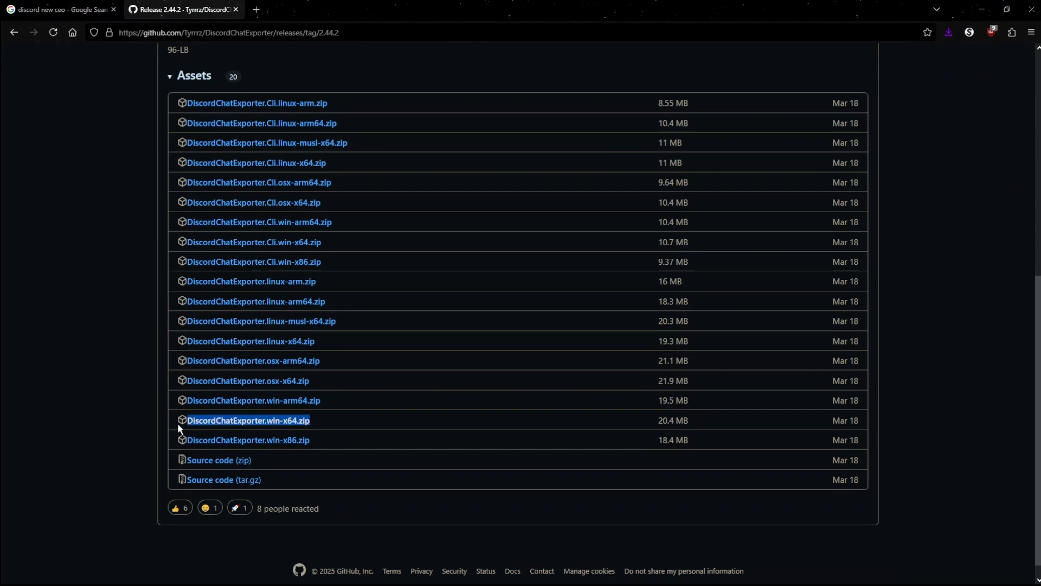
{"action": "mouse_move", "coordinate": [122, 422]}
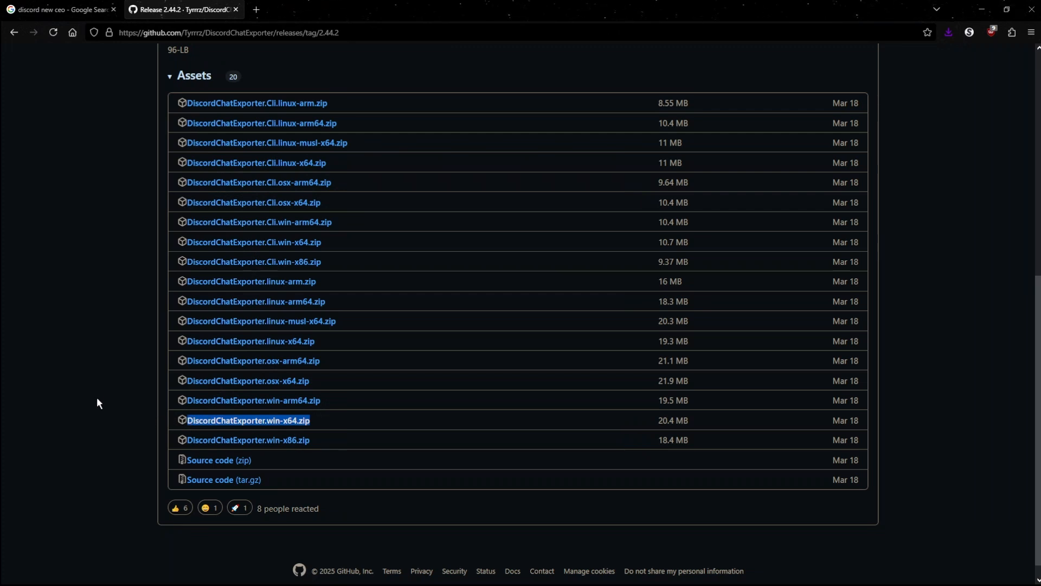
{"action": "mouse_move", "coordinate": [333, 359]}
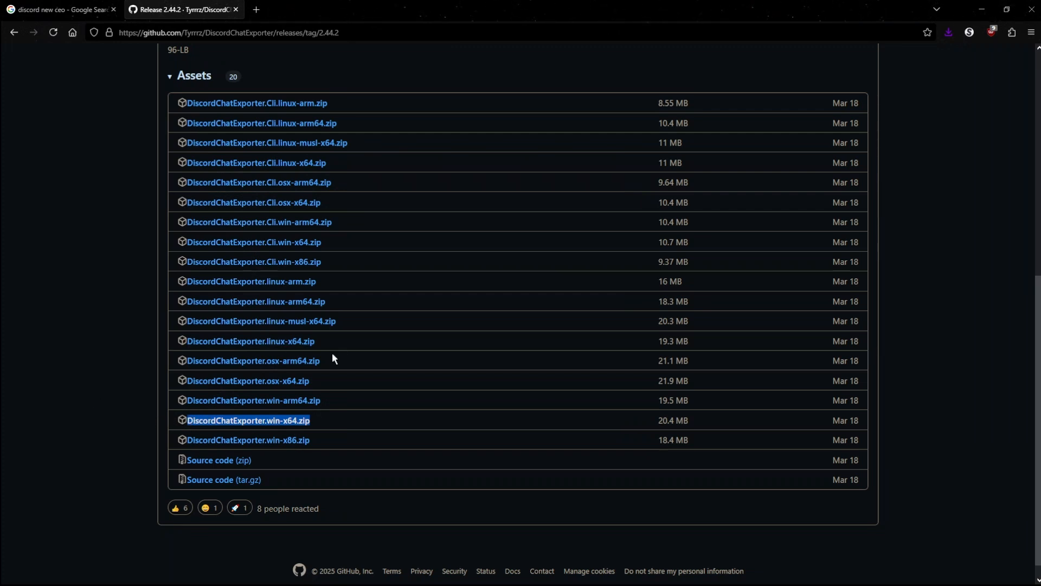
{"action": "mouse_move", "coordinate": [132, 392]}
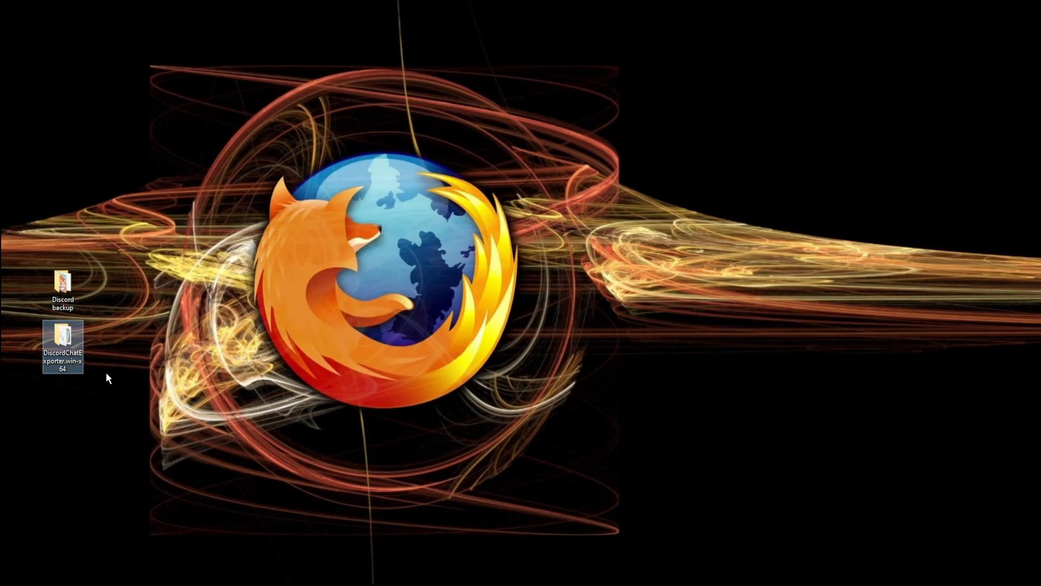
{"action": "mouse_move", "coordinate": [61, 335]}
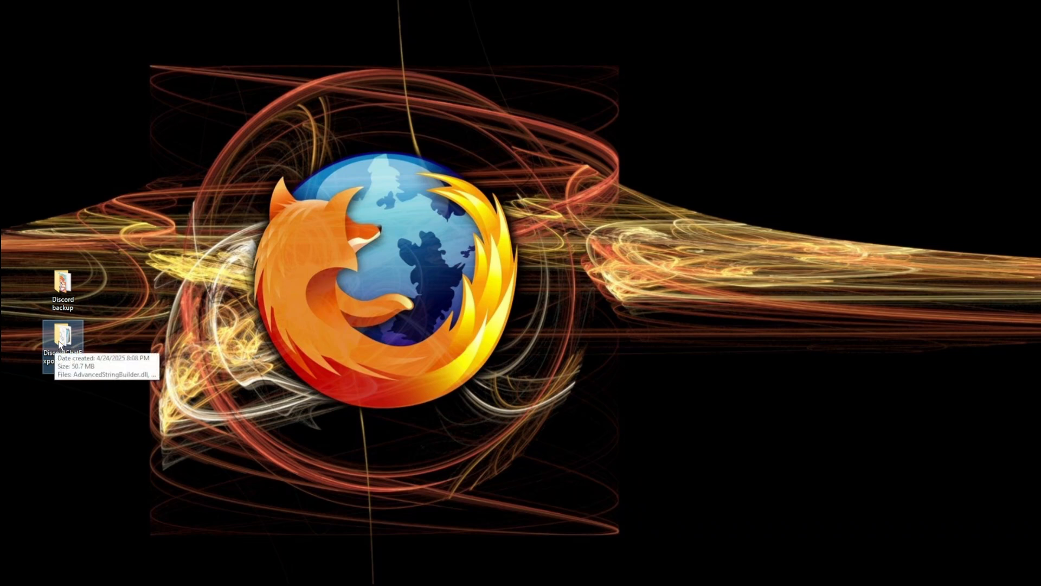
Step: Run DiscordChatExporter.exe from the extracted DiscordChatExporter.win-x64 folder
{"action": "double_click", "coordinate": [62, 335]}
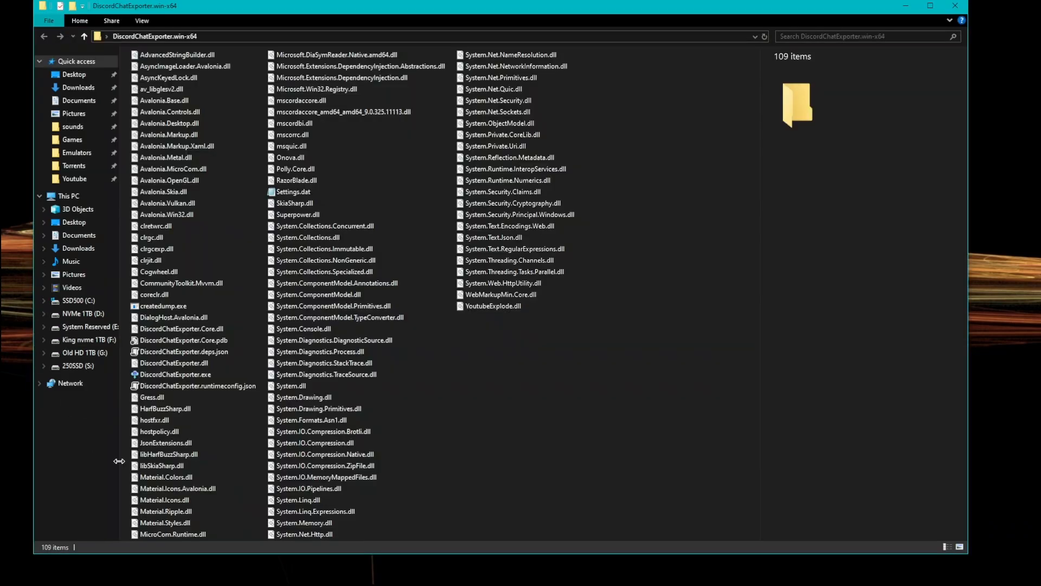
{"action": "left_click", "coordinate": [175, 374]}
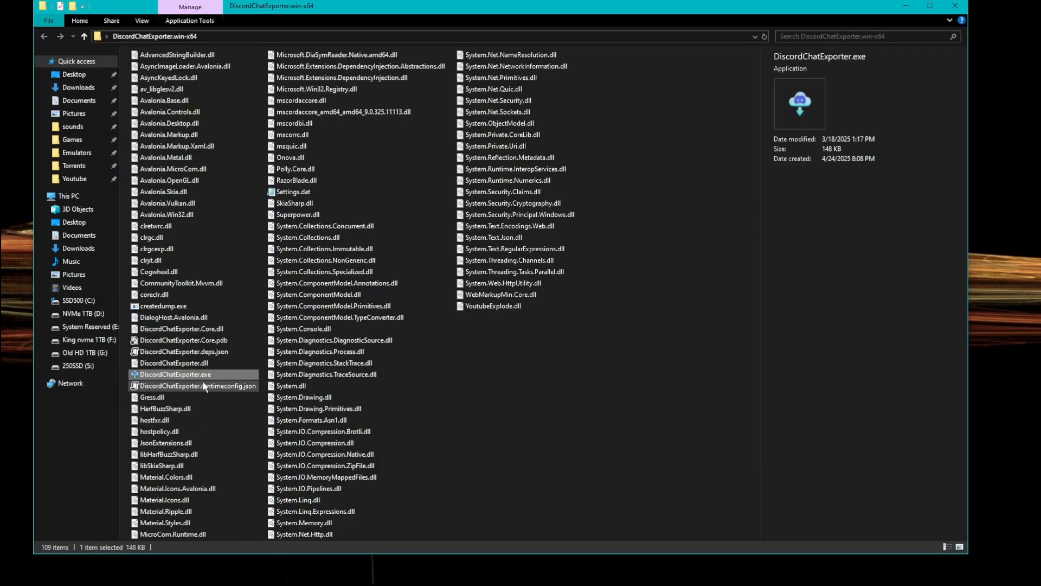
{"action": "left_click", "coordinate": [174, 374]}
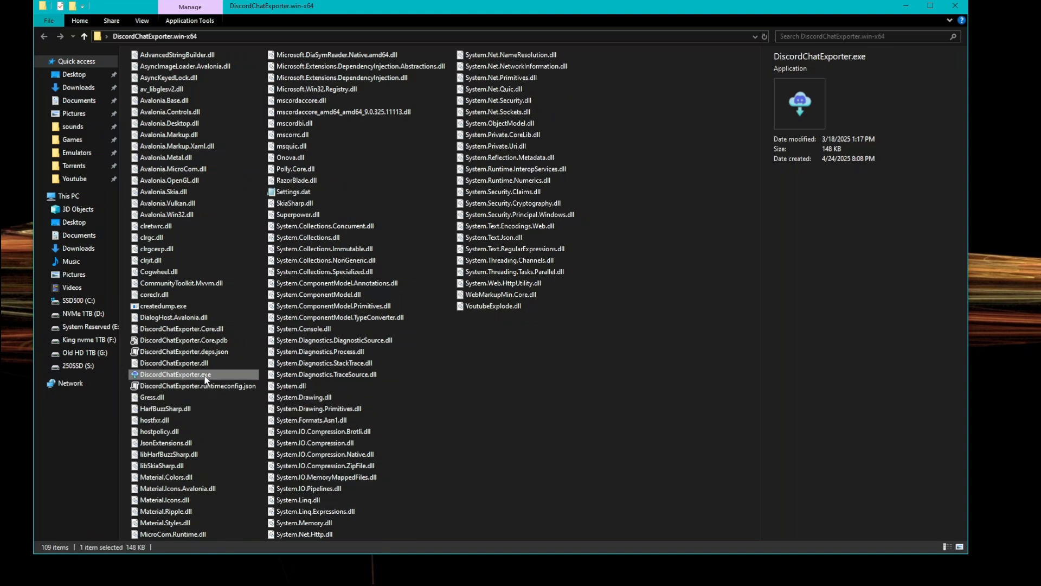
{"action": "double_click", "coordinate": [173, 374]}
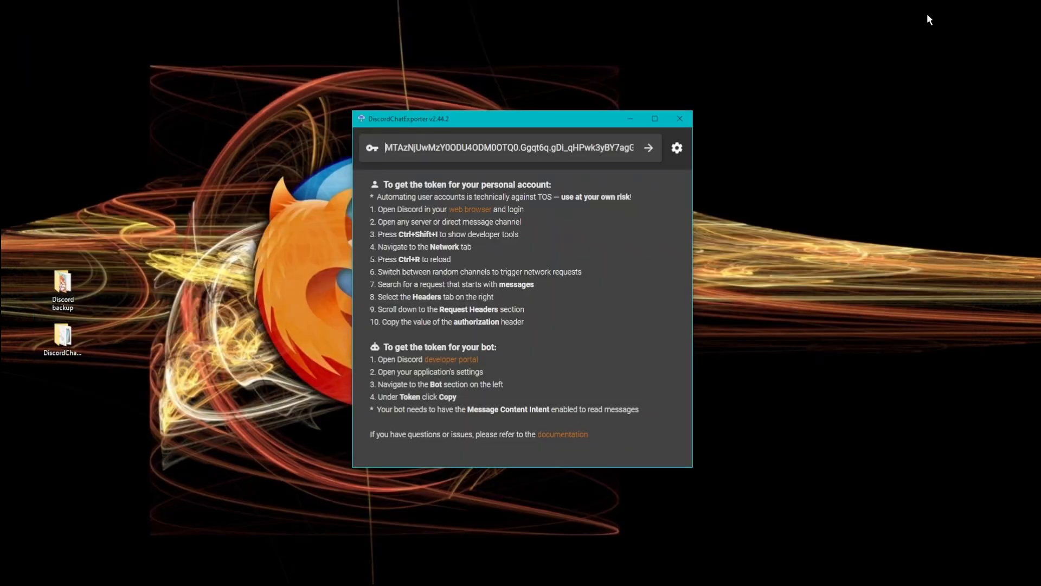
{"action": "left_click_drag", "start_coordinate": [521, 119], "coordinate": [478, 73]}
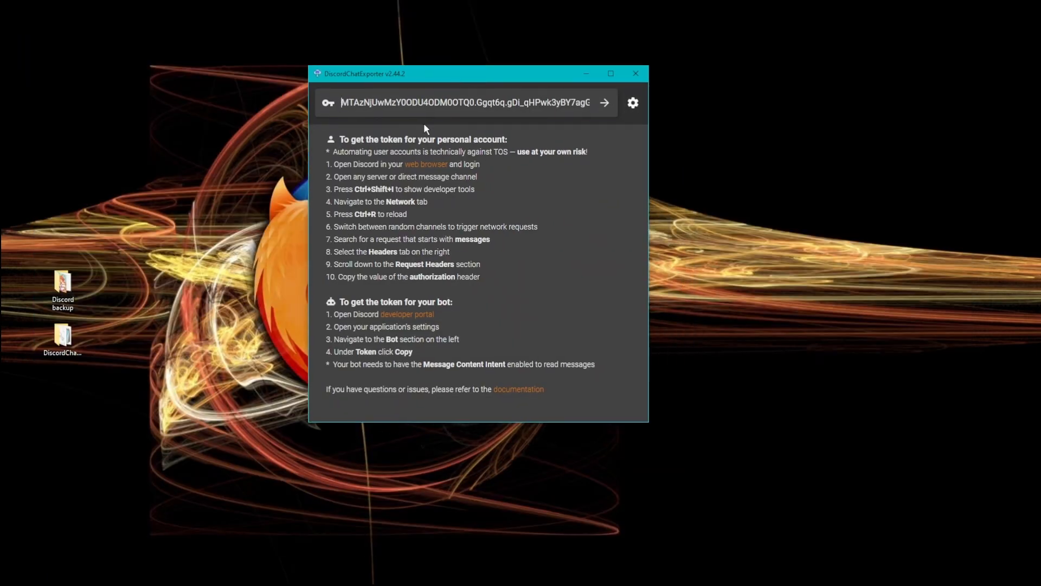
{"action": "mouse_move", "coordinate": [485, 274]}
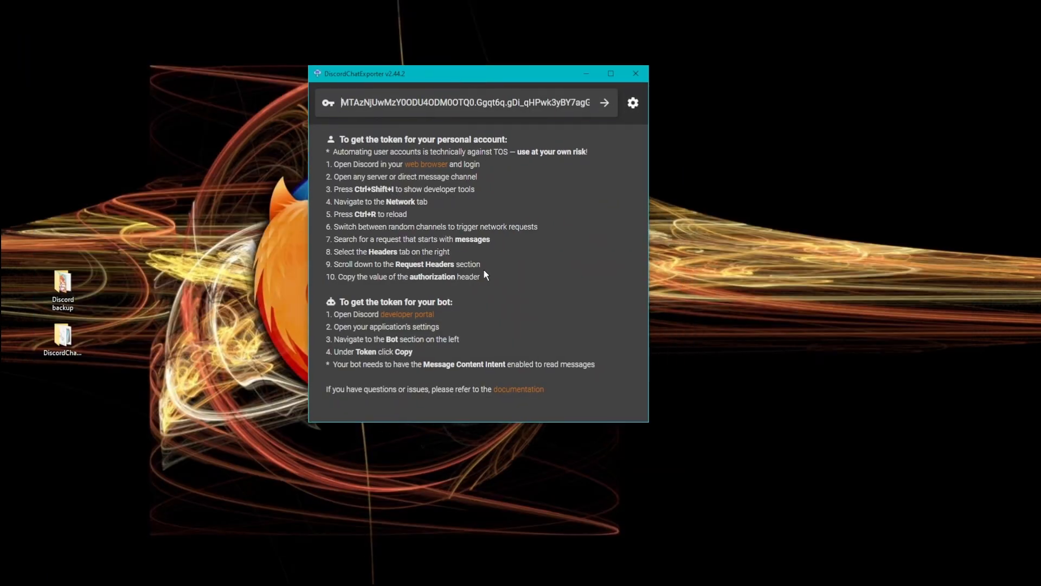
{"action": "mouse_move", "coordinate": [369, 197]}
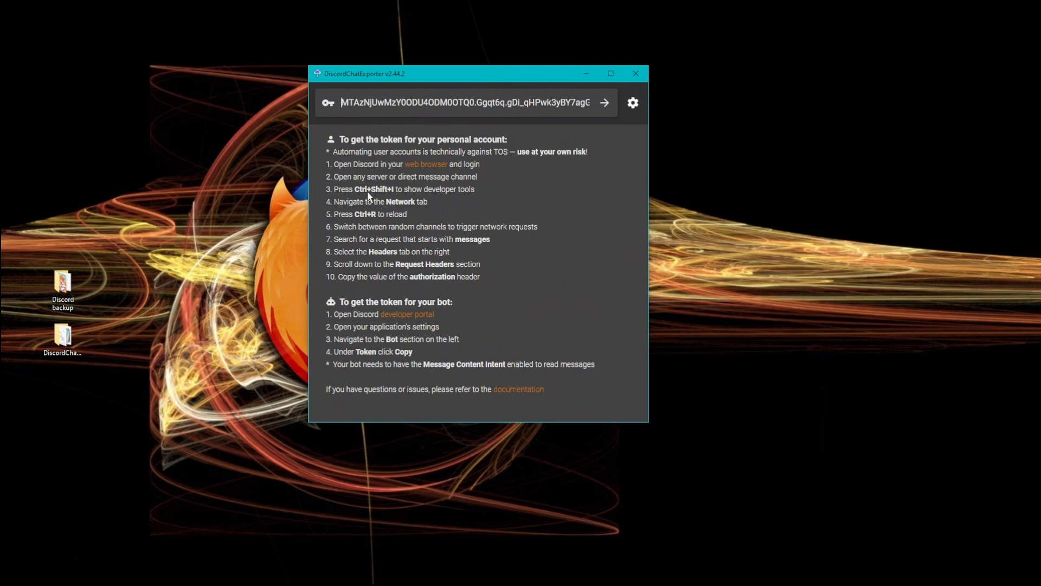
{"action": "mouse_move", "coordinate": [369, 177]}
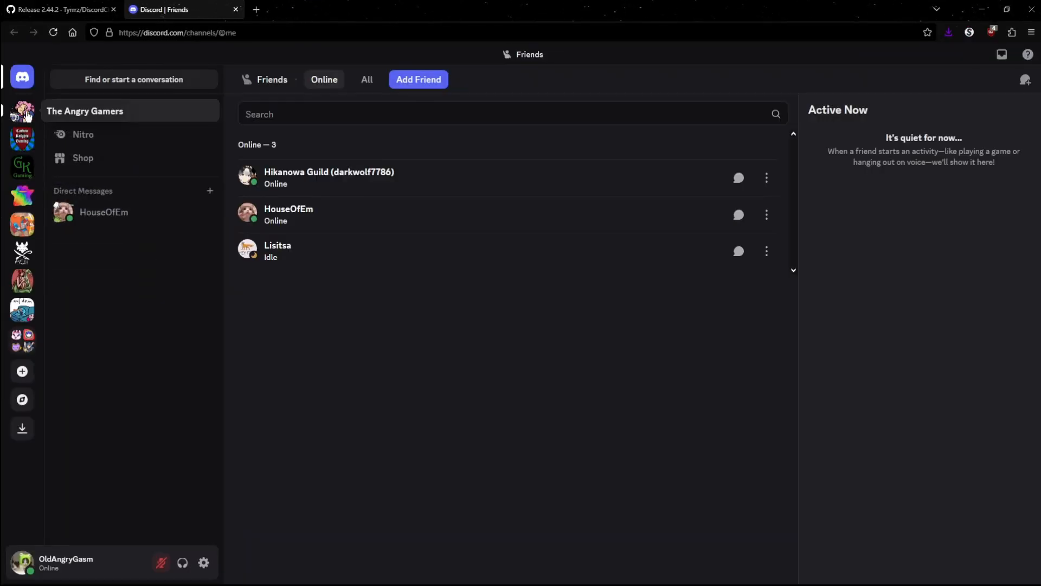
Step: Open The Angry Gamers server in Discord web and bring up the browser developer tools
{"action": "left_click", "coordinate": [21, 111]}
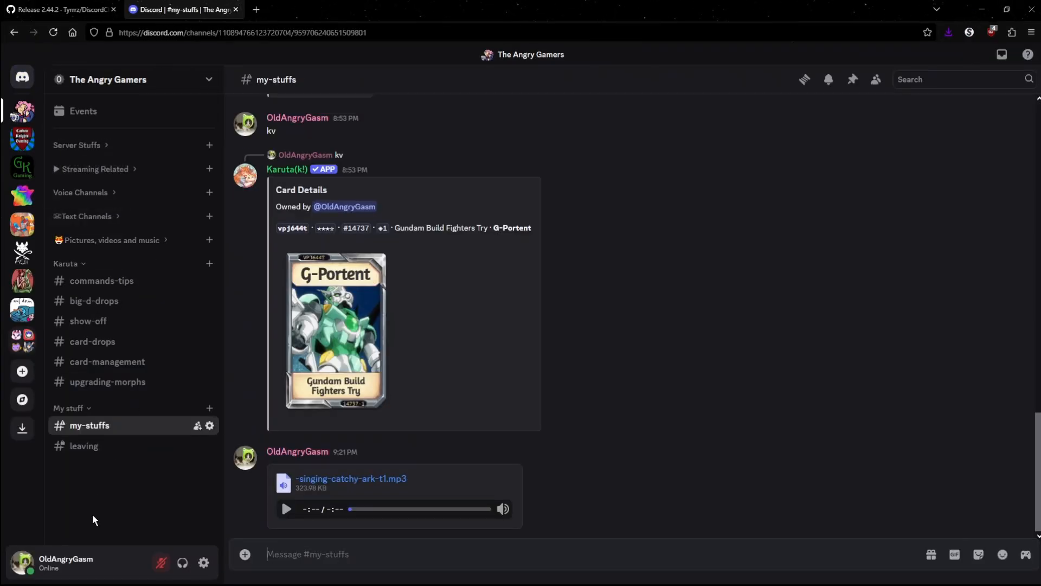
{"action": "mouse_move", "coordinate": [96, 507]}
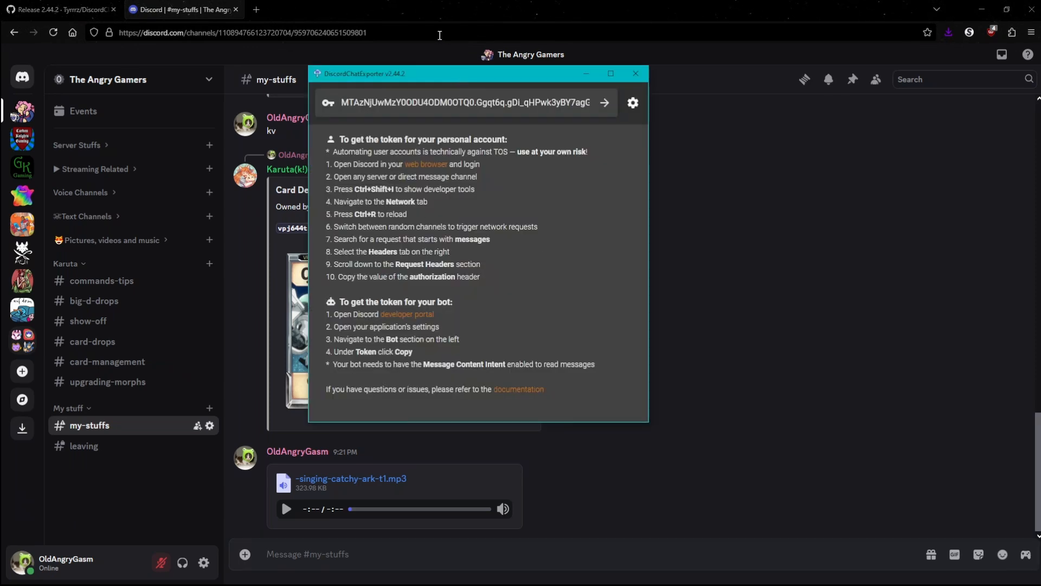
{"action": "left_click", "coordinate": [634, 73]}
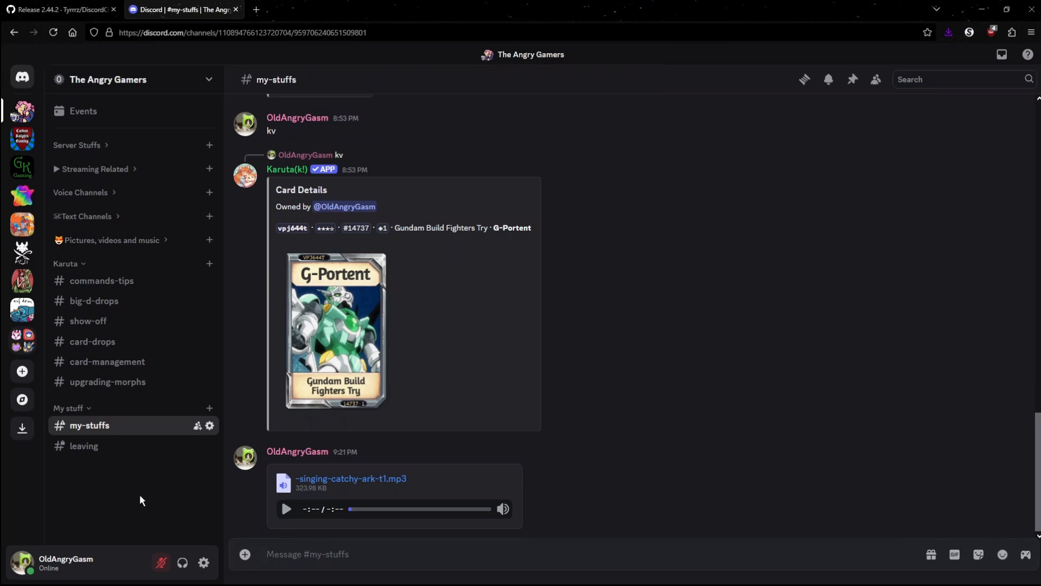
{"action": "key", "text": "F12"}
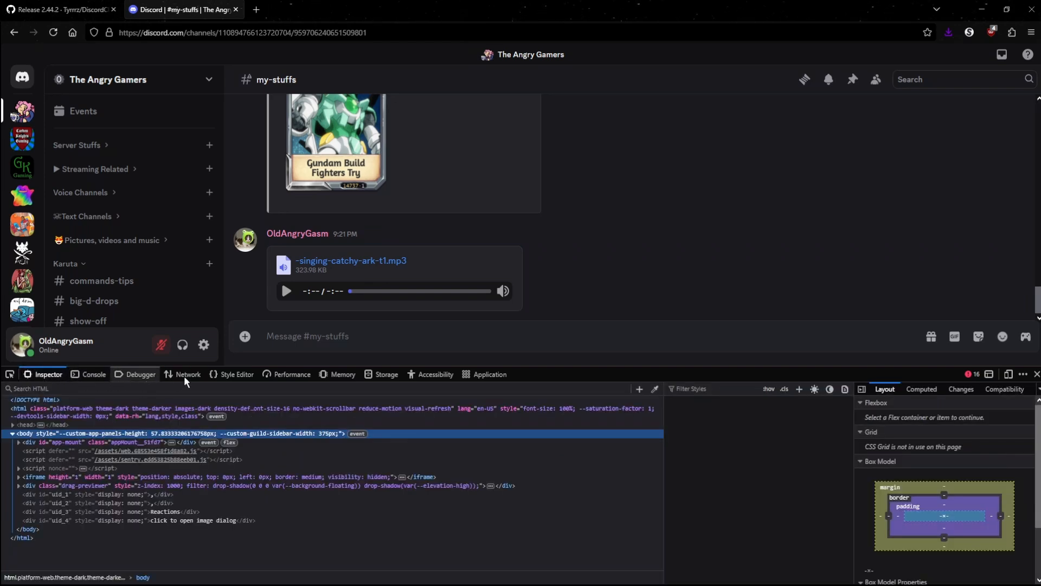
Step: Switch developer tools to the Network tab and scroll the channel to capture requests
{"action": "left_click", "coordinate": [188, 374]}
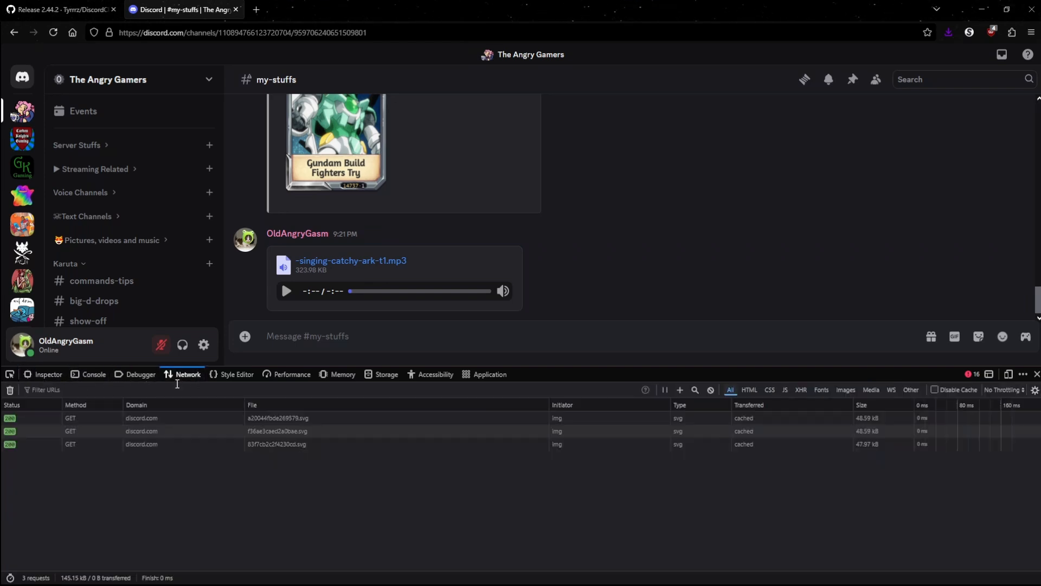
{"action": "scroll", "scroll_direction": "down", "scroll_amount": 3}
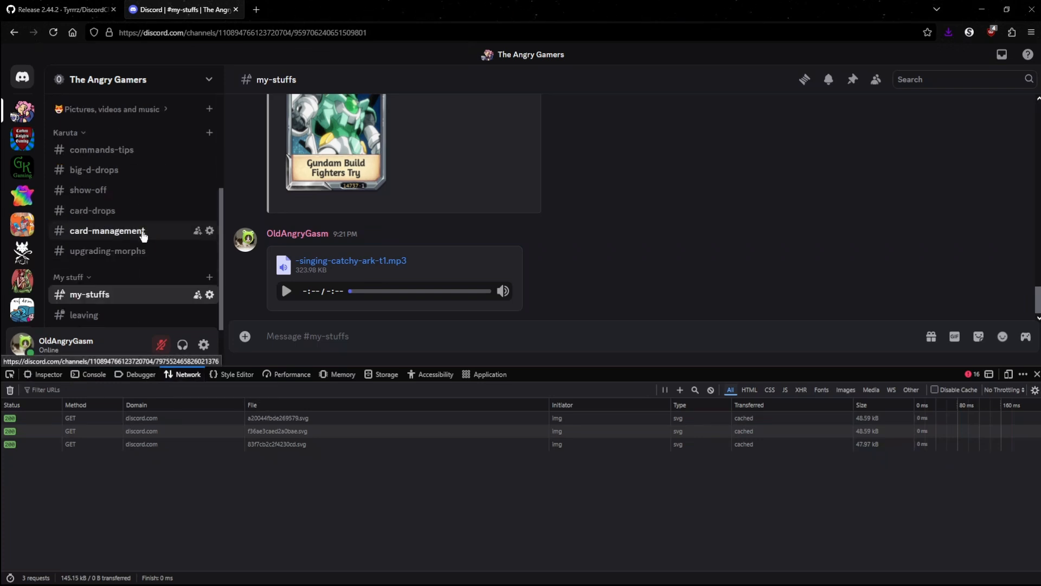
{"action": "mouse_move", "coordinate": [107, 251]}
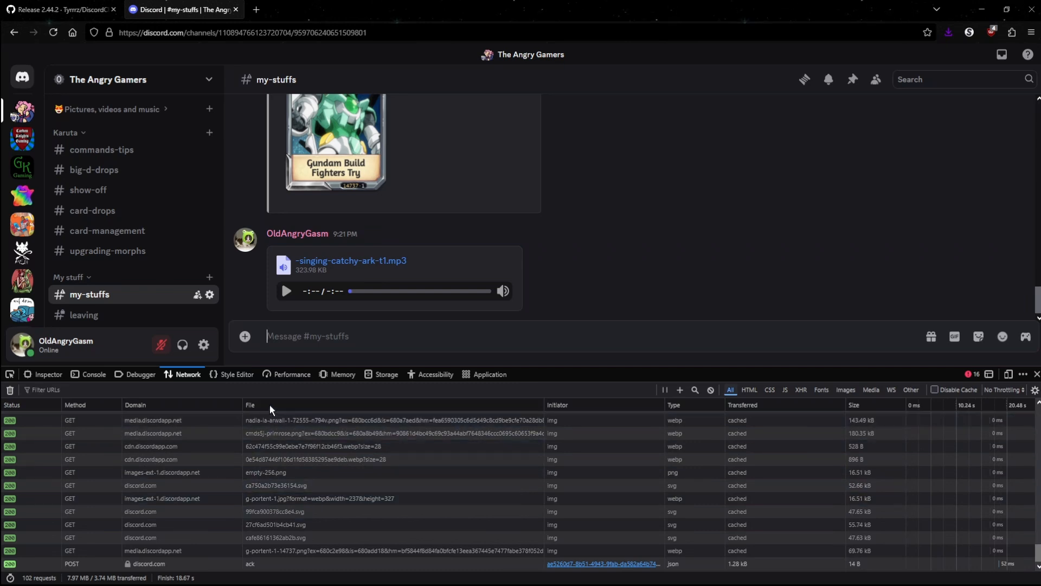
Step: Sort network requests by file name and scroll to the messages?limit=50 request
{"action": "left_click", "coordinate": [251, 405]}
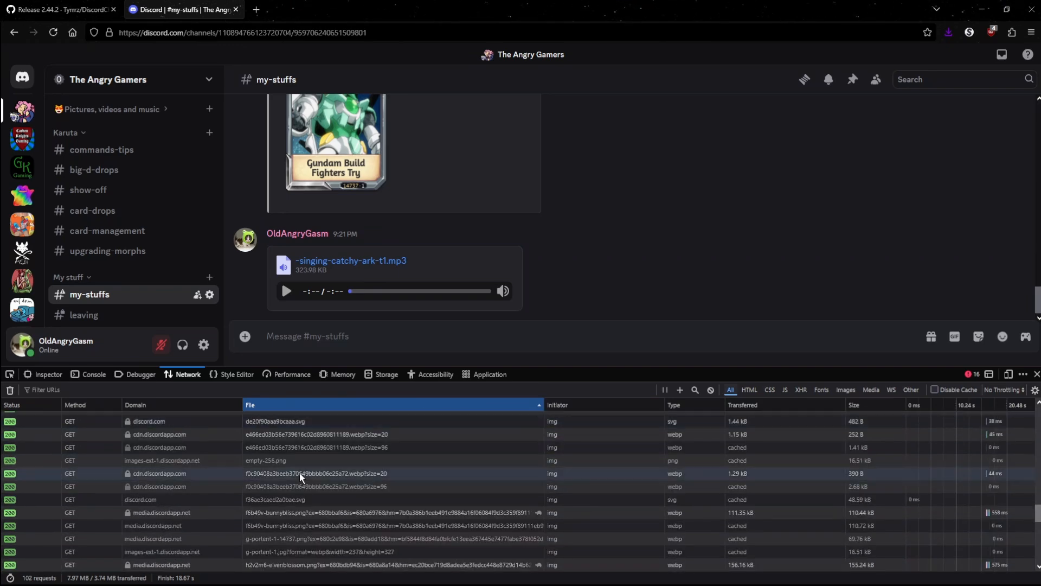
{"action": "scroll", "scroll_direction": "down", "scroll_amount": 3}
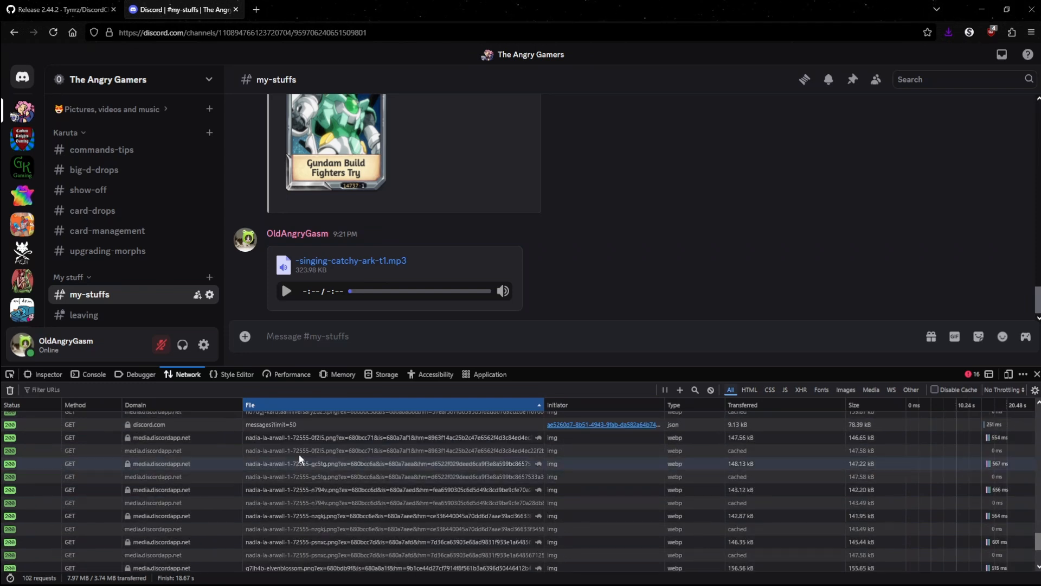
{"action": "mouse_move", "coordinate": [303, 424]}
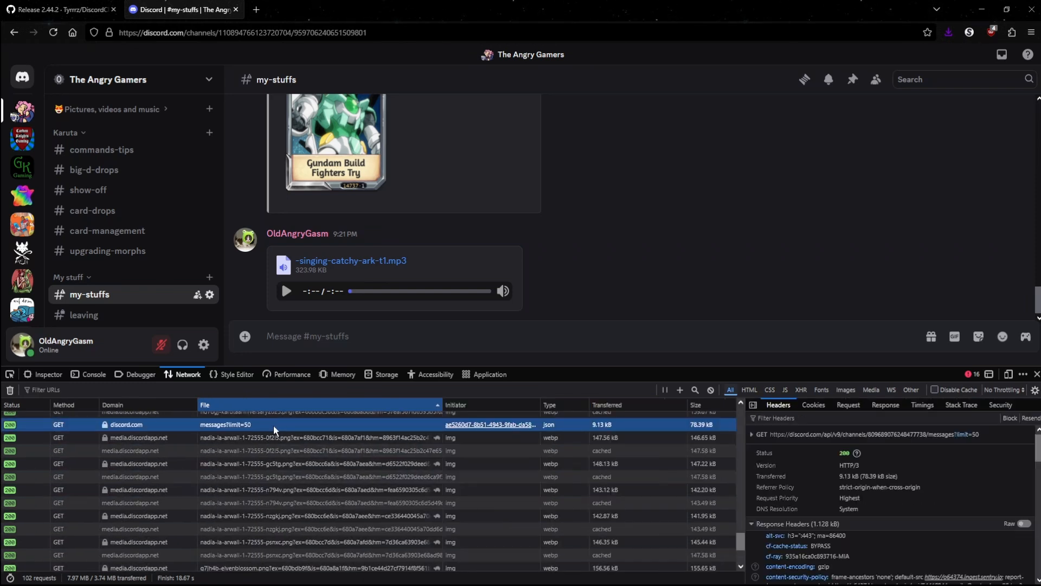
{"action": "mouse_move", "coordinate": [272, 432]}
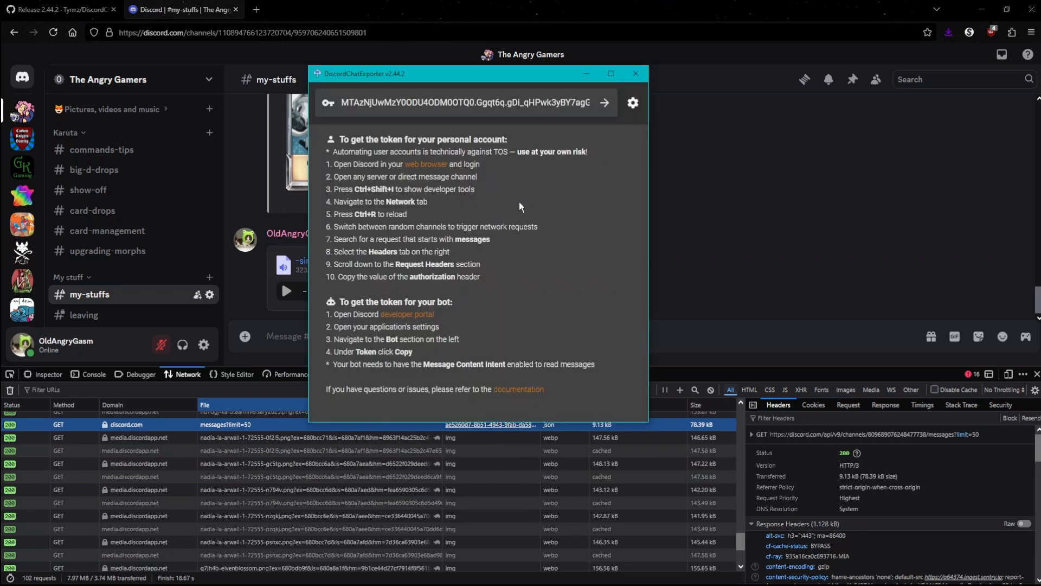
{"action": "mouse_move", "coordinate": [422, 246]}
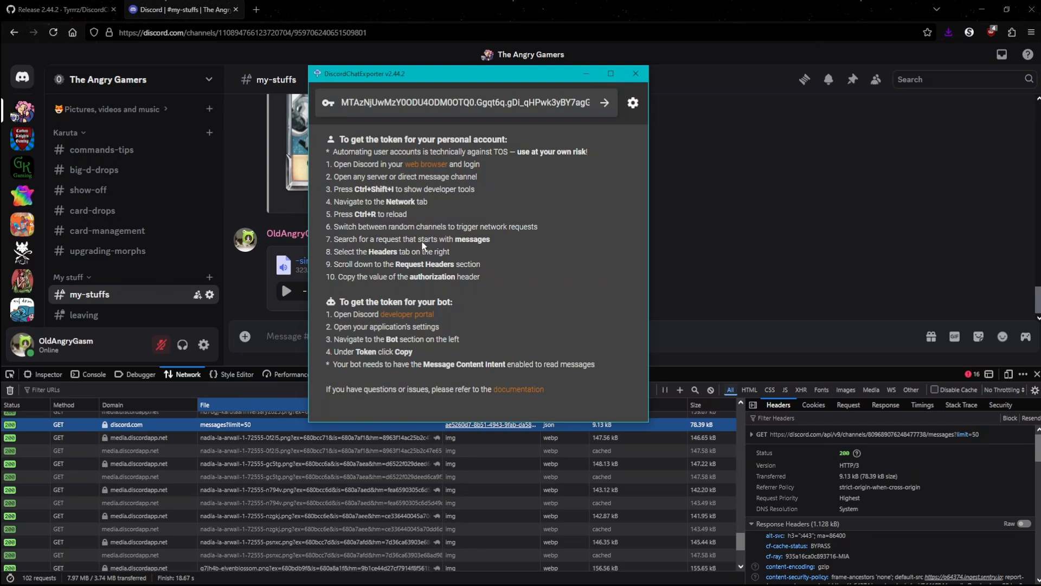
{"action": "mouse_move", "coordinate": [465, 248]}
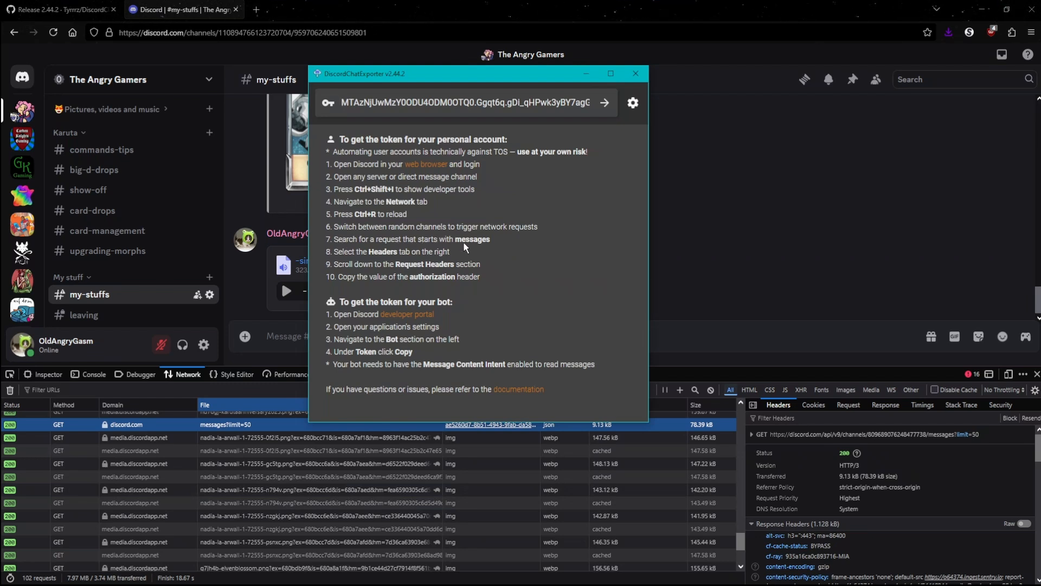
Step: View the messages request's Headers and copy the Authorization header value
{"action": "left_click", "coordinate": [635, 72]}
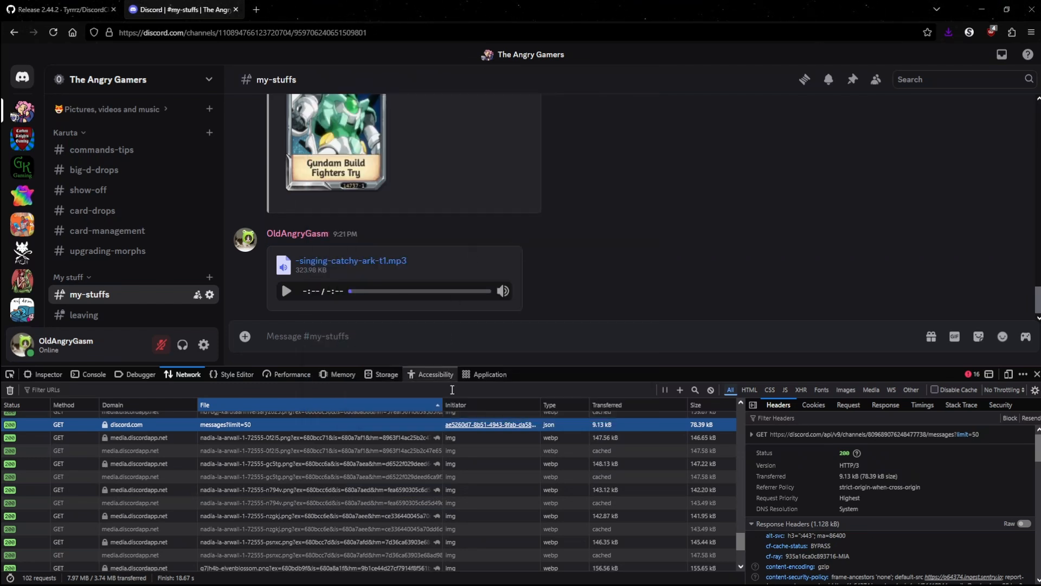
{"action": "left_click", "coordinate": [287, 290]}
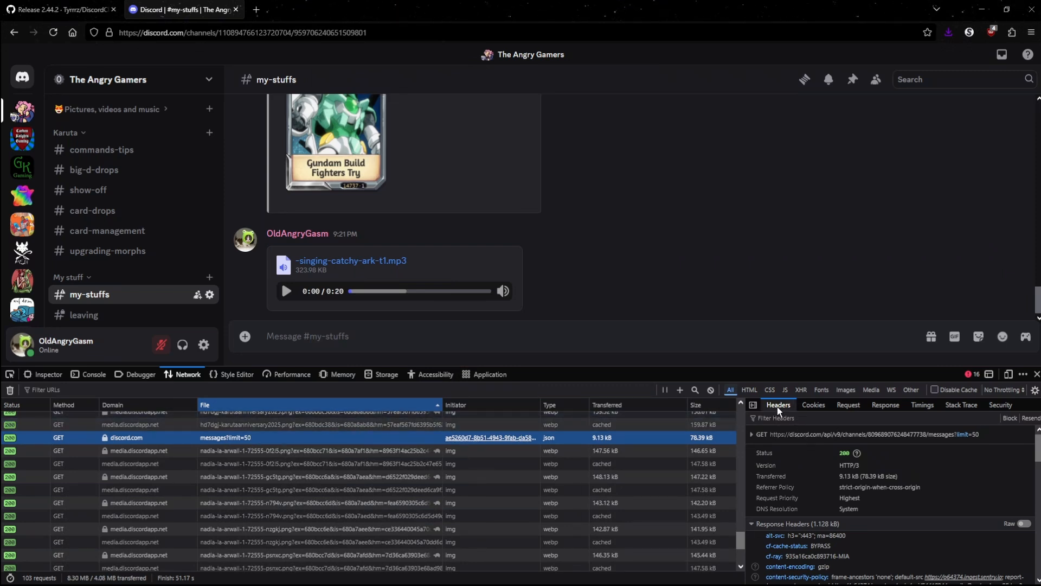
{"action": "mouse_move", "coordinate": [778, 404]}
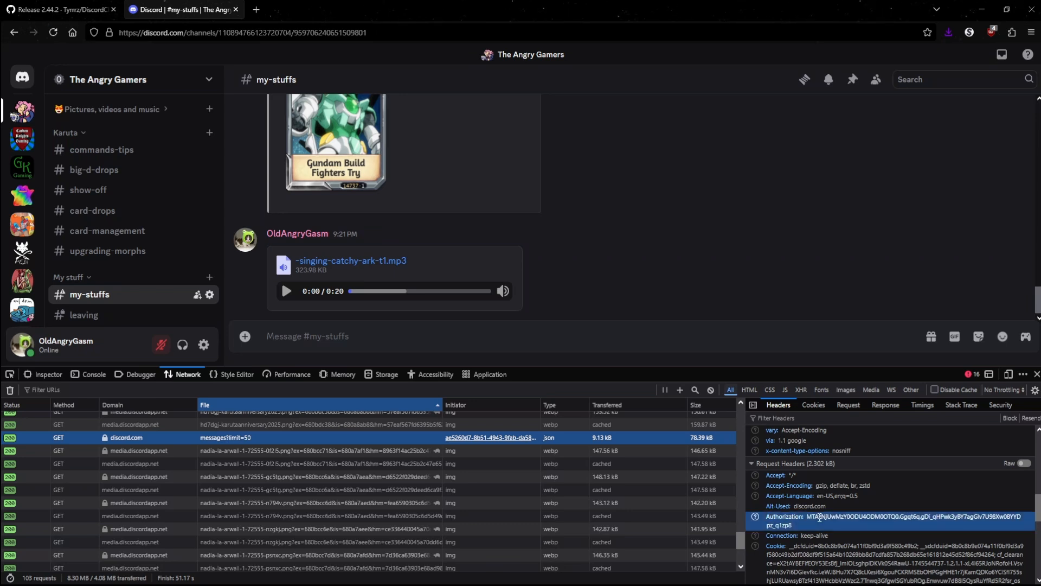
{"action": "right_click", "coordinate": [818, 520]}
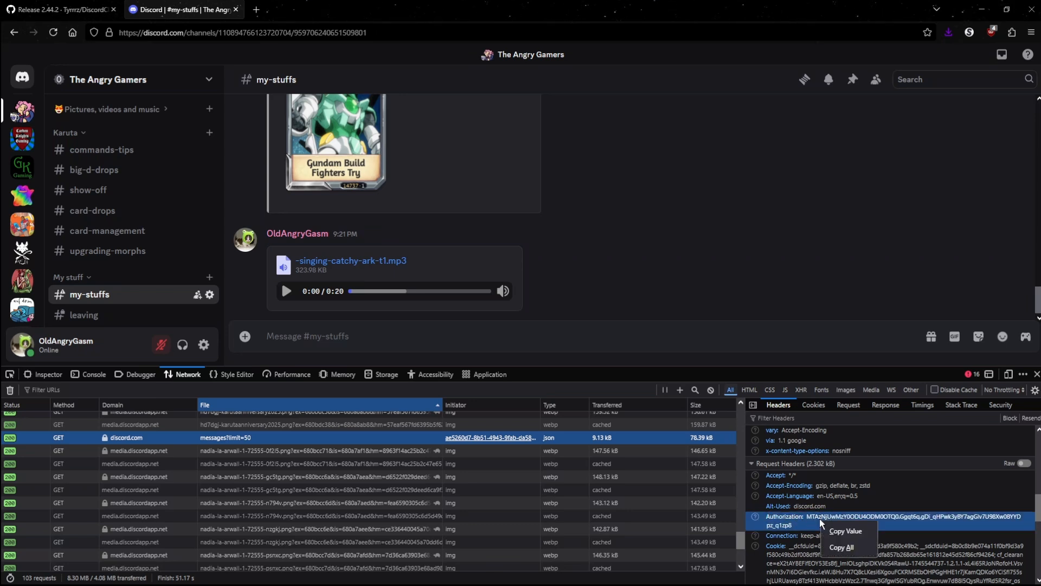
{"action": "left_click", "coordinate": [845, 530]}
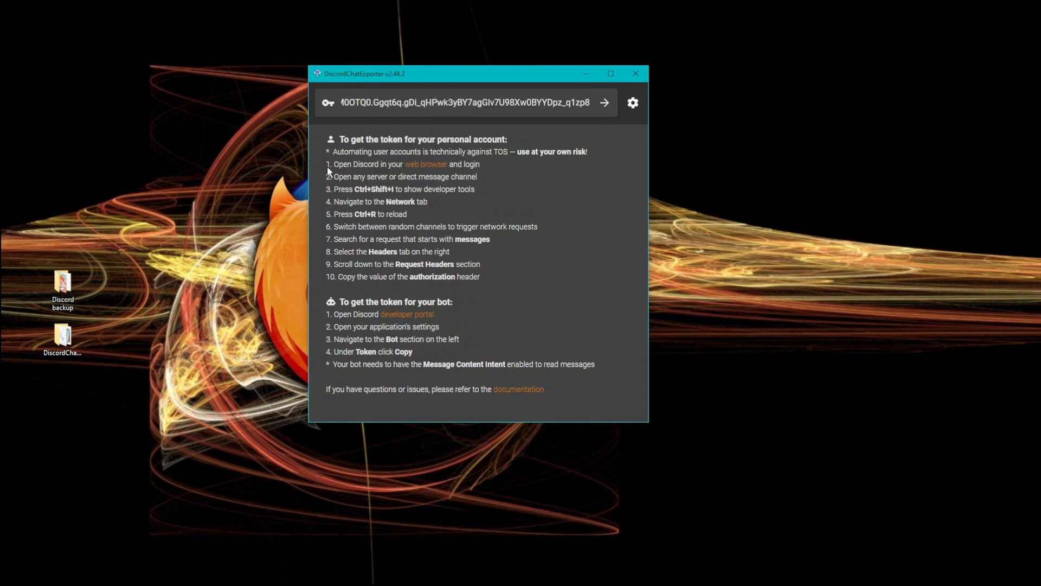
{"action": "mouse_move", "coordinate": [603, 103]}
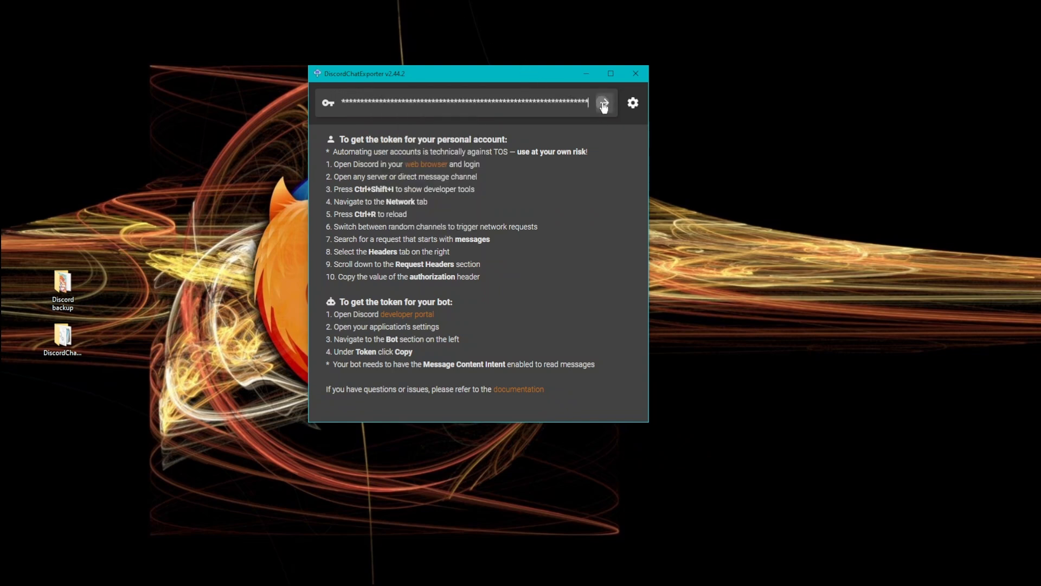
Step: Submit the pasted authorization token so DiscordChatExporter loads the account's servers
{"action": "left_click", "coordinate": [602, 103]}
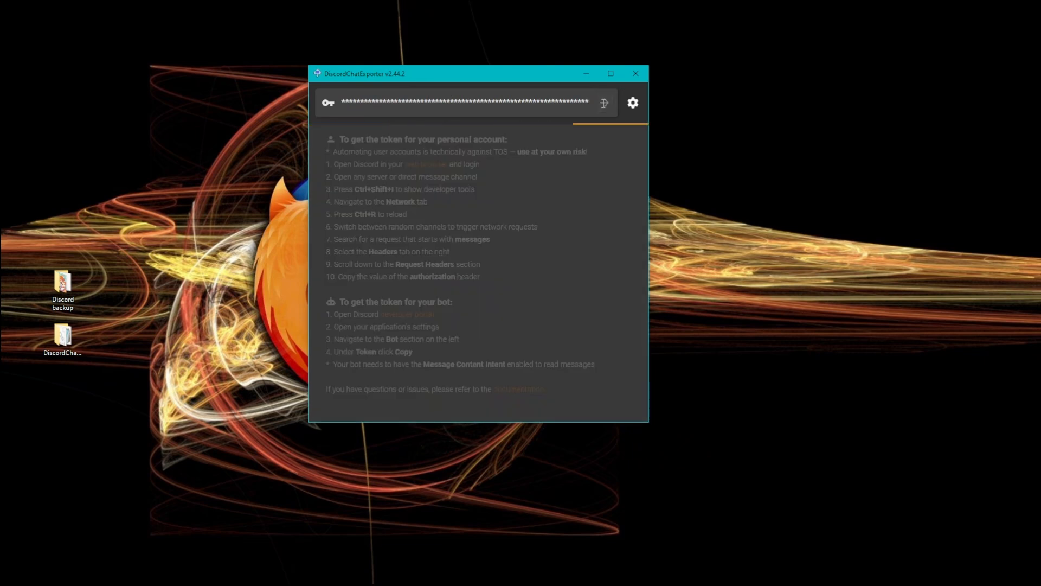
{"action": "left_click", "coordinate": [603, 103]}
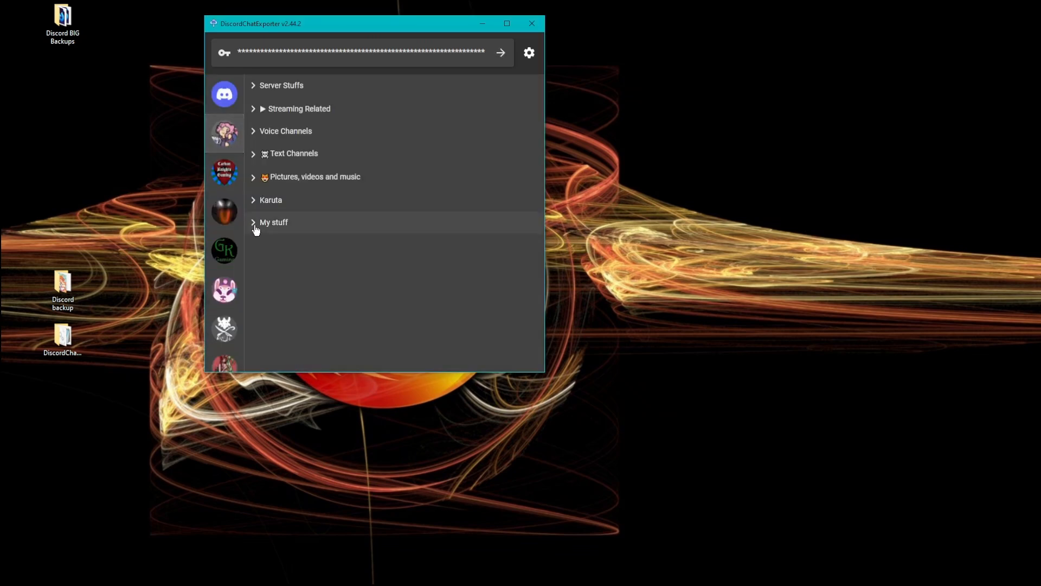
Step: Expand the My stuff category and select the my-stuffs channel for export
{"action": "left_click", "coordinate": [273, 222]}
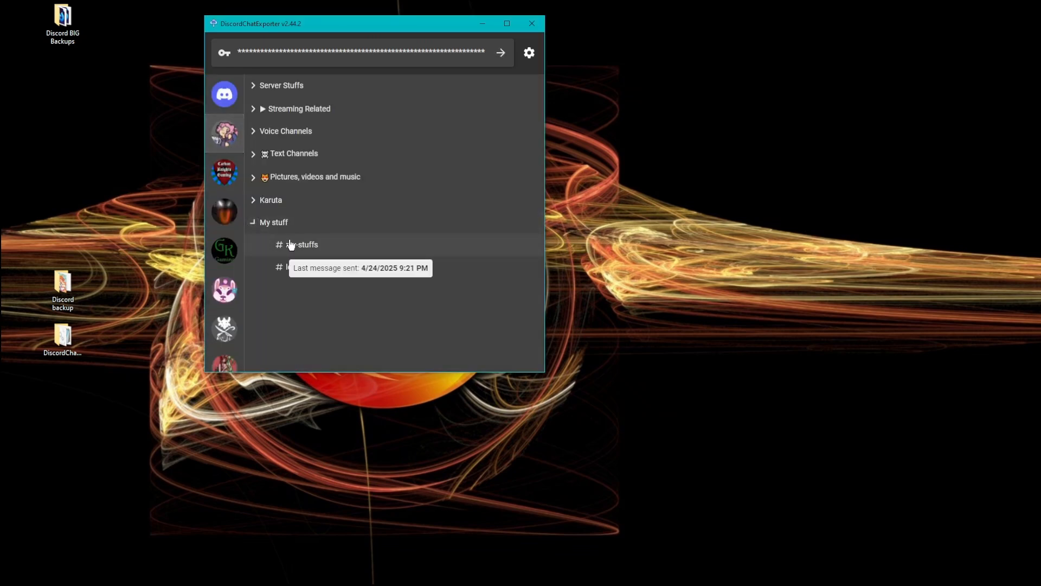
{"action": "left_click", "coordinate": [299, 244]}
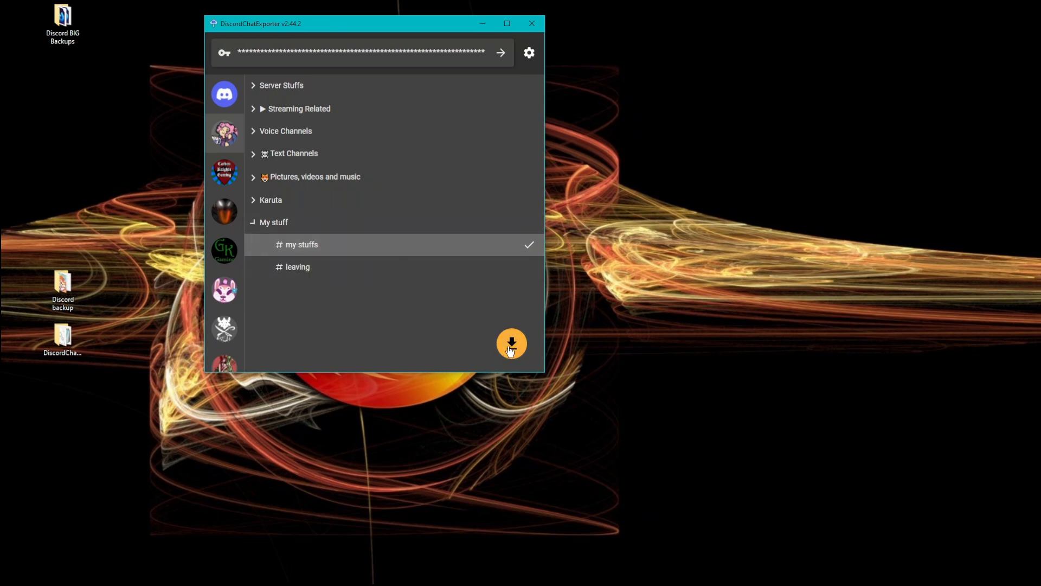
Step: Open export settings for my-stuffs and set the output path to Desktop\Discord backup
{"action": "left_click", "coordinate": [511, 344]}
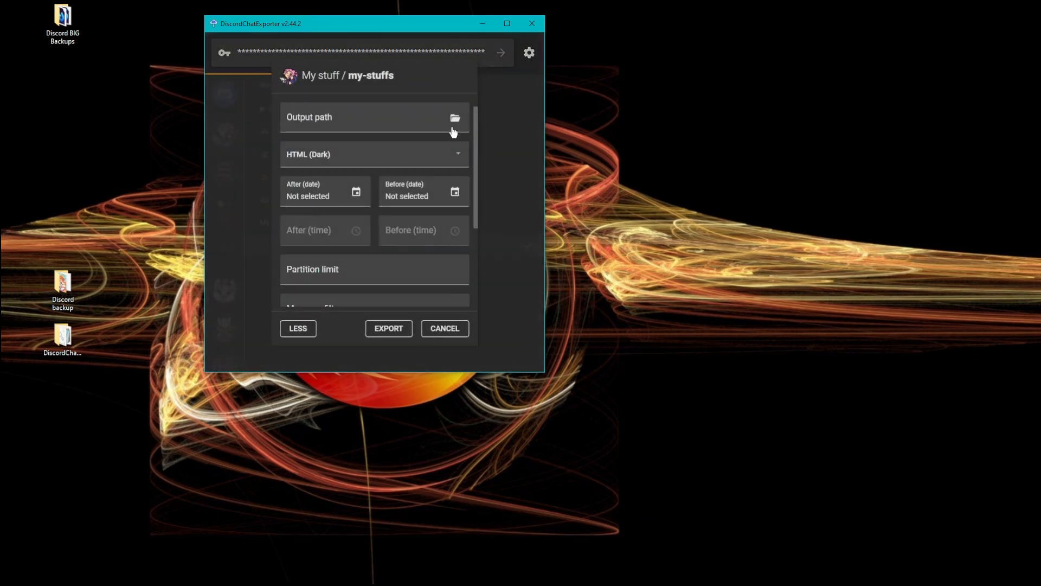
{"action": "mouse_move", "coordinate": [454, 118]}
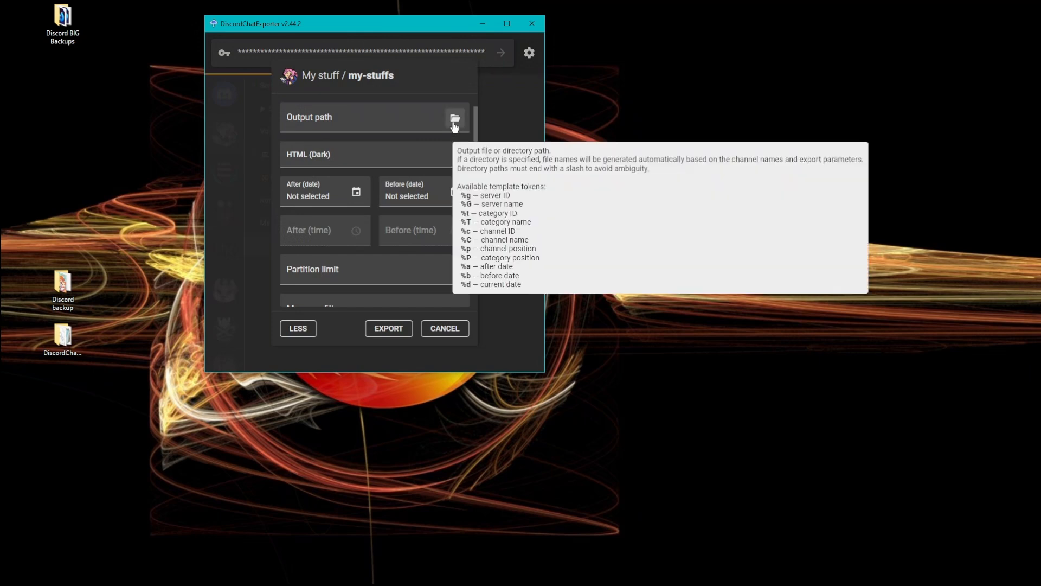
{"action": "left_click", "coordinate": [454, 117]}
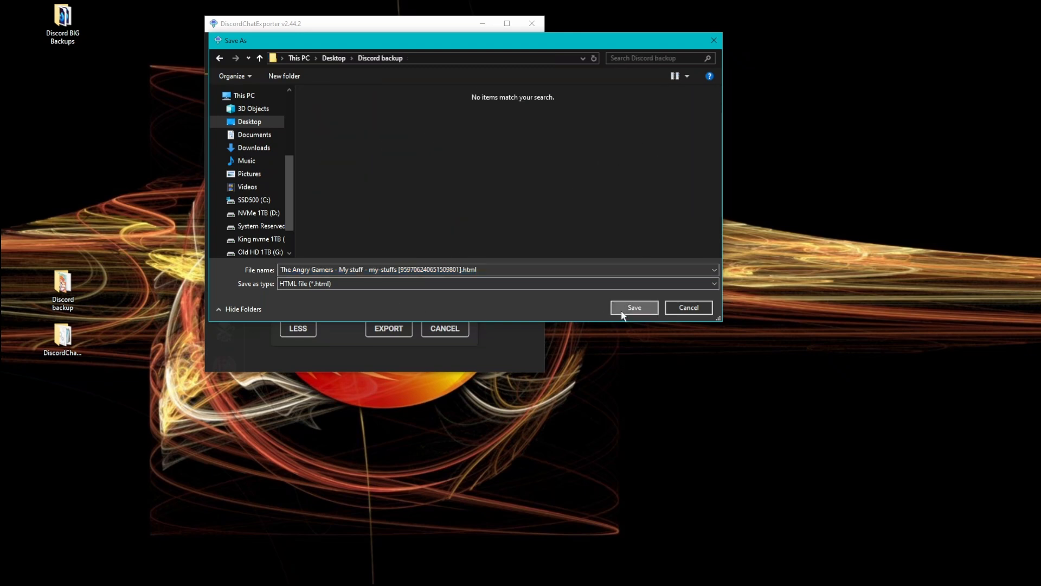
{"action": "left_click", "coordinate": [632, 307]}
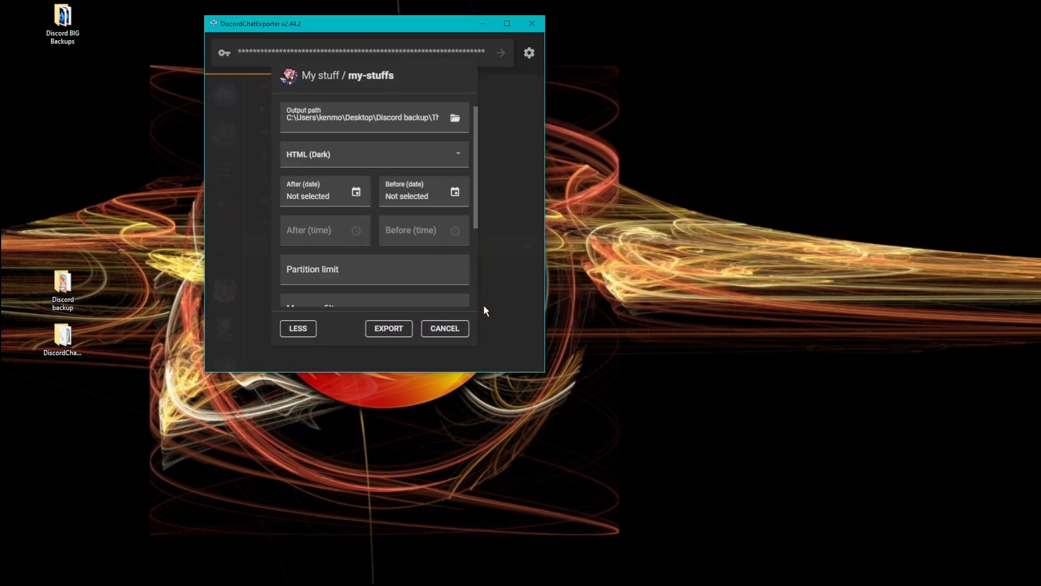
{"action": "left_click", "coordinate": [374, 154]}
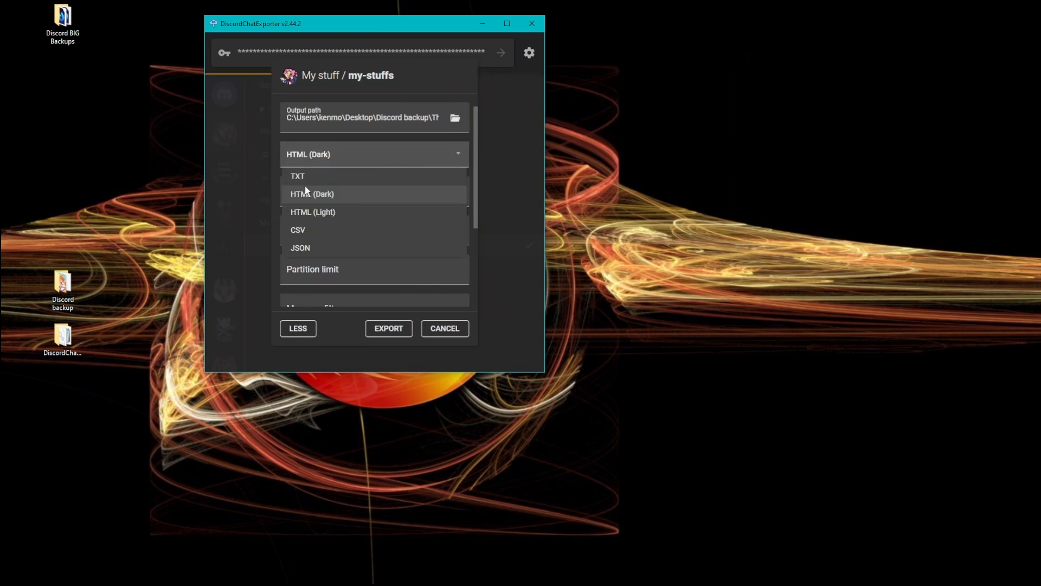
{"action": "mouse_move", "coordinate": [306, 184]}
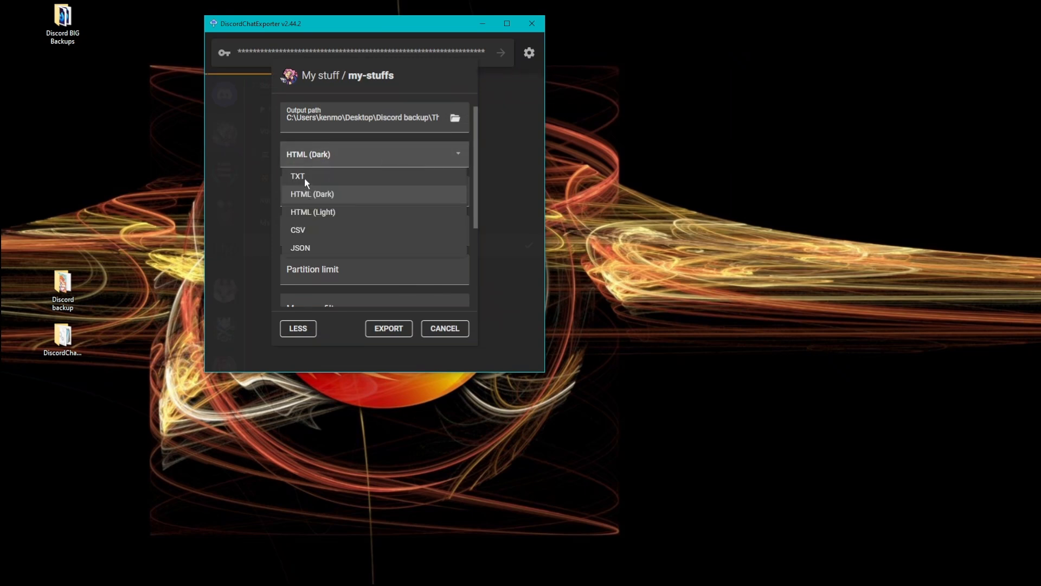
{"action": "left_click", "coordinate": [312, 193]}
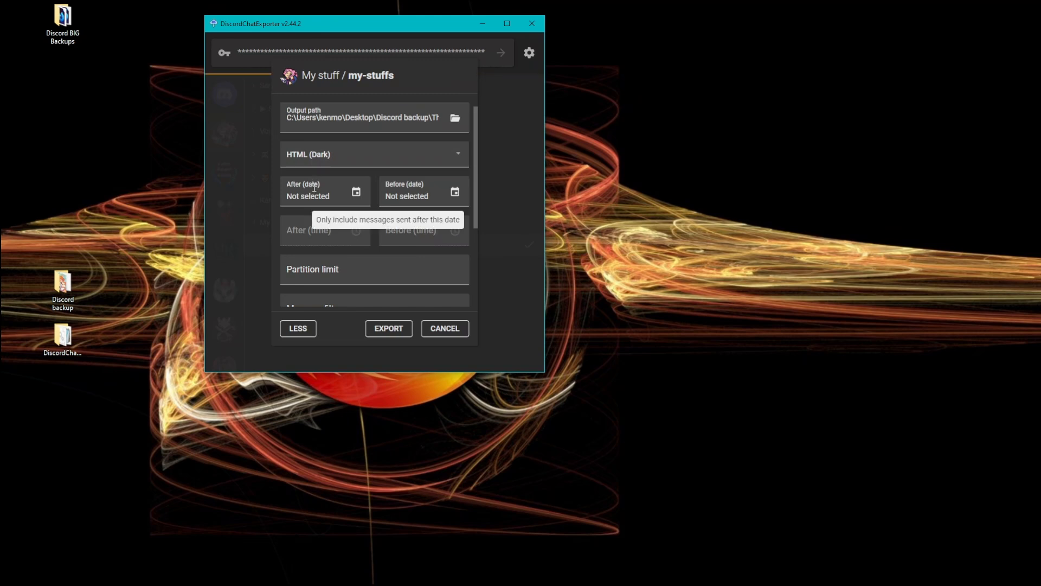
{"action": "mouse_move", "coordinate": [73, 344]}
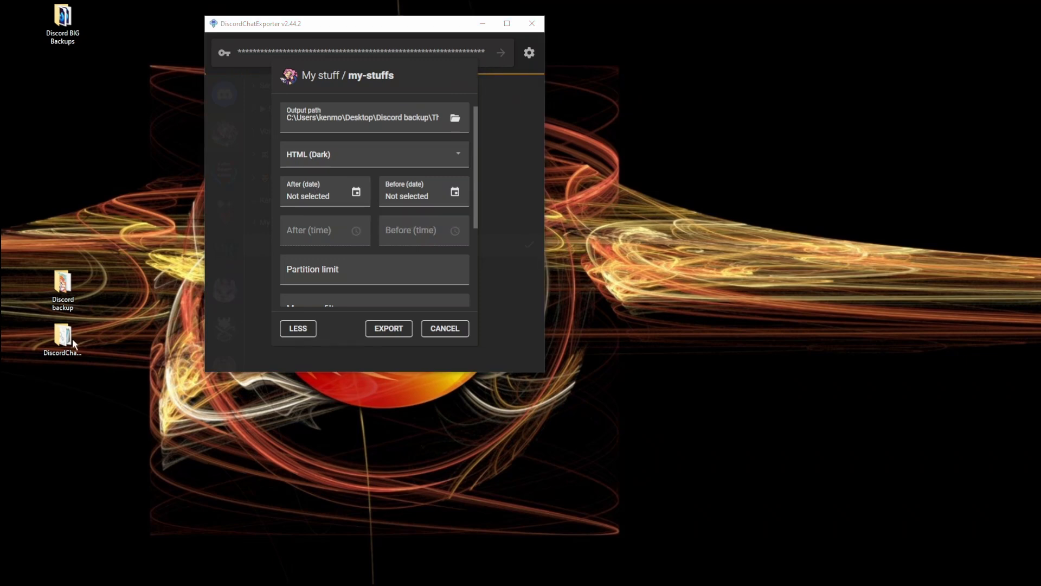
{"action": "mouse_move", "coordinate": [368, 161]}
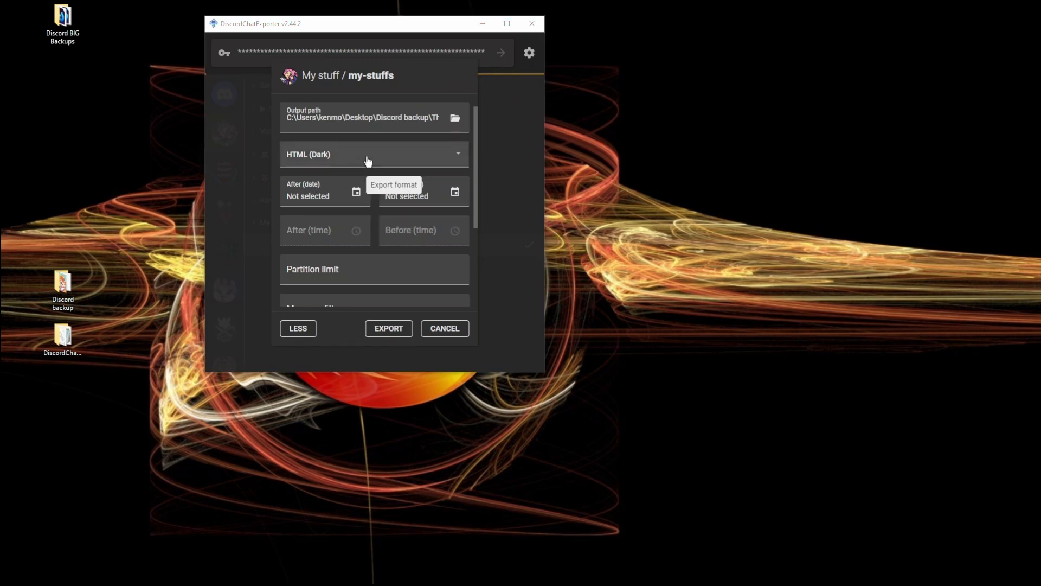
{"action": "mouse_move", "coordinate": [363, 161]}
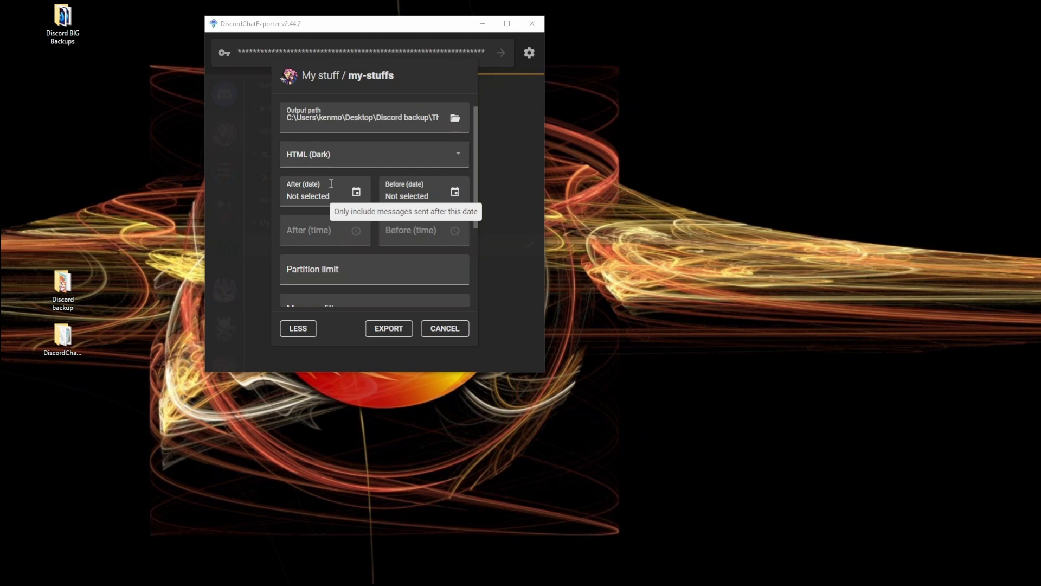
{"action": "mouse_move", "coordinate": [319, 237]}
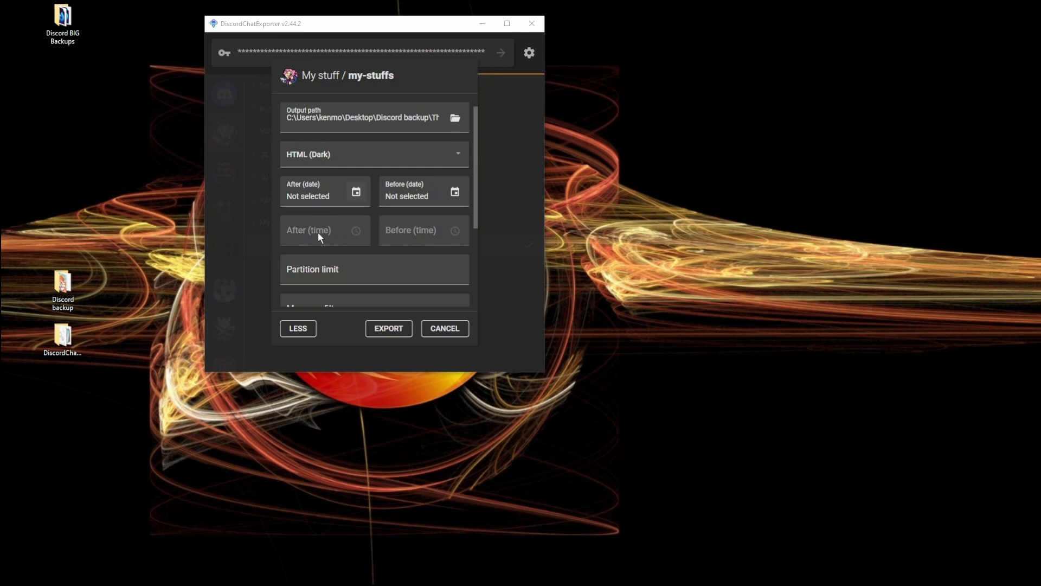
{"action": "mouse_move", "coordinate": [325, 269]}
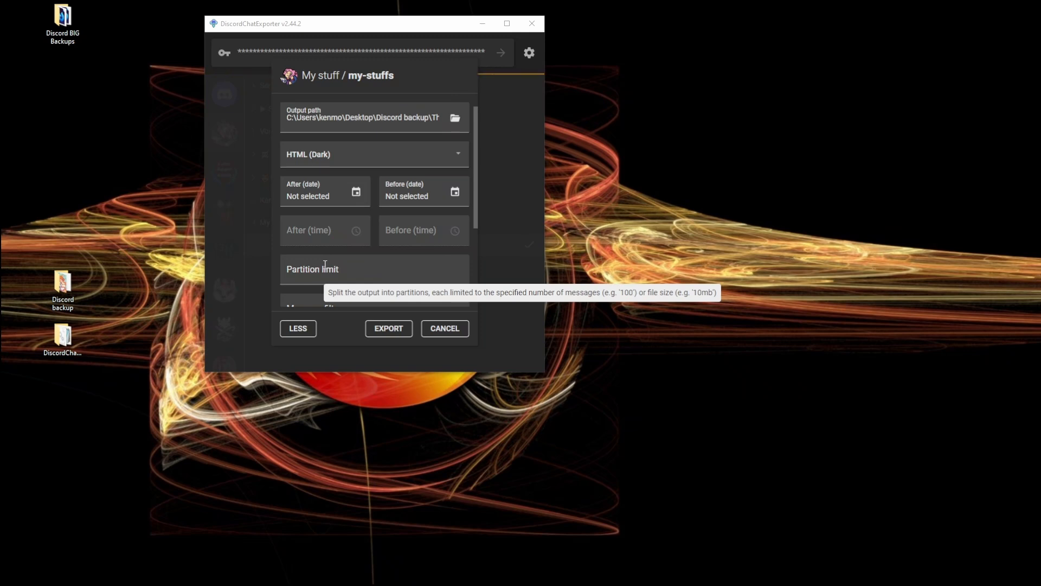
Step: Review the my-stuffs export options and switch the Download assets toggle off
{"action": "scroll", "scroll_direction": "down", "scroll_amount": 3}
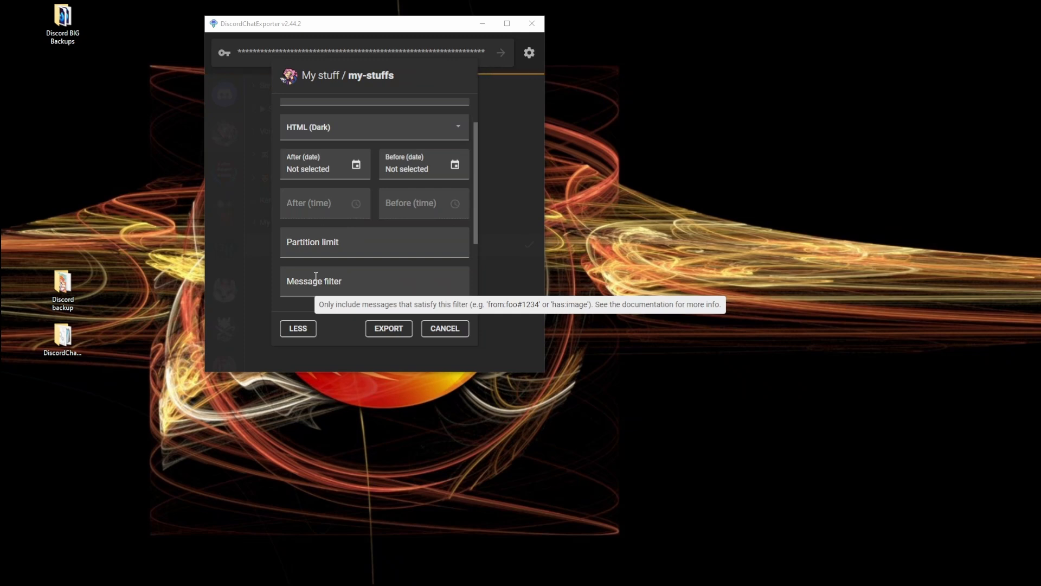
{"action": "mouse_move", "coordinate": [328, 247]}
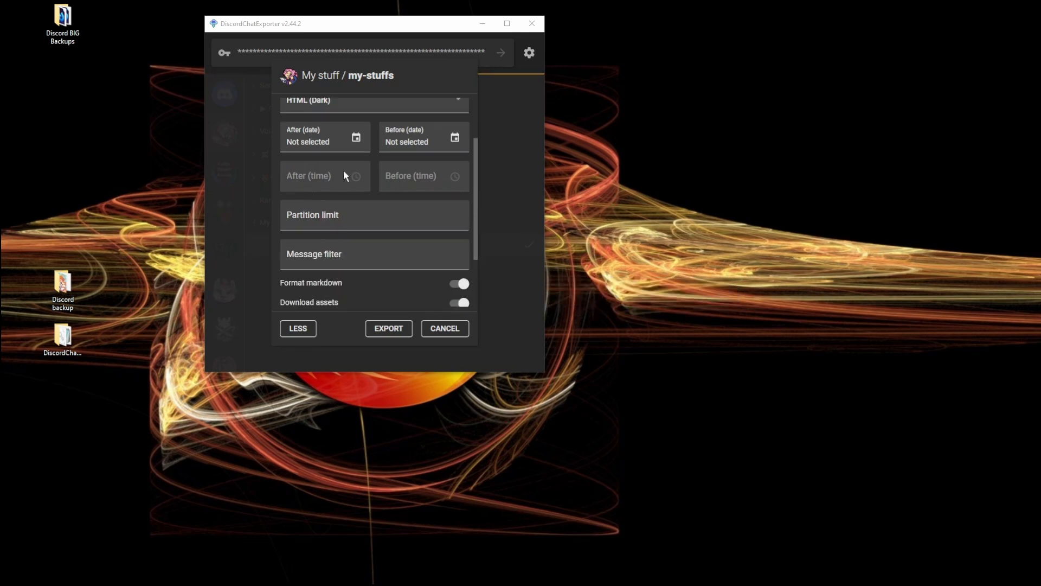
{"action": "scroll", "scroll_direction": "down", "scroll_amount": 3}
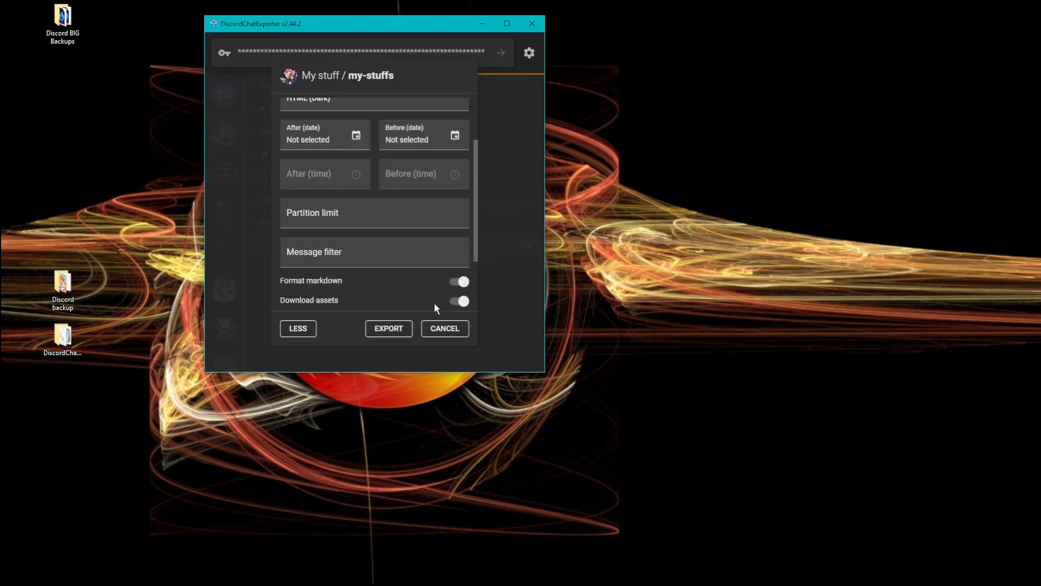
{"action": "left_click", "coordinate": [458, 300]}
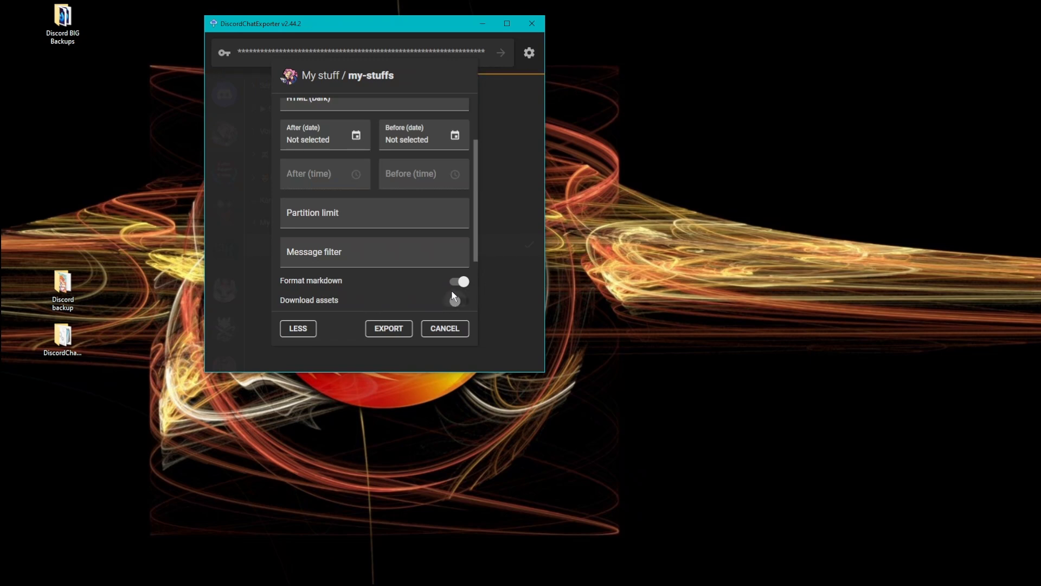
{"action": "scroll", "scroll_direction": "down", "scroll_amount": 3}
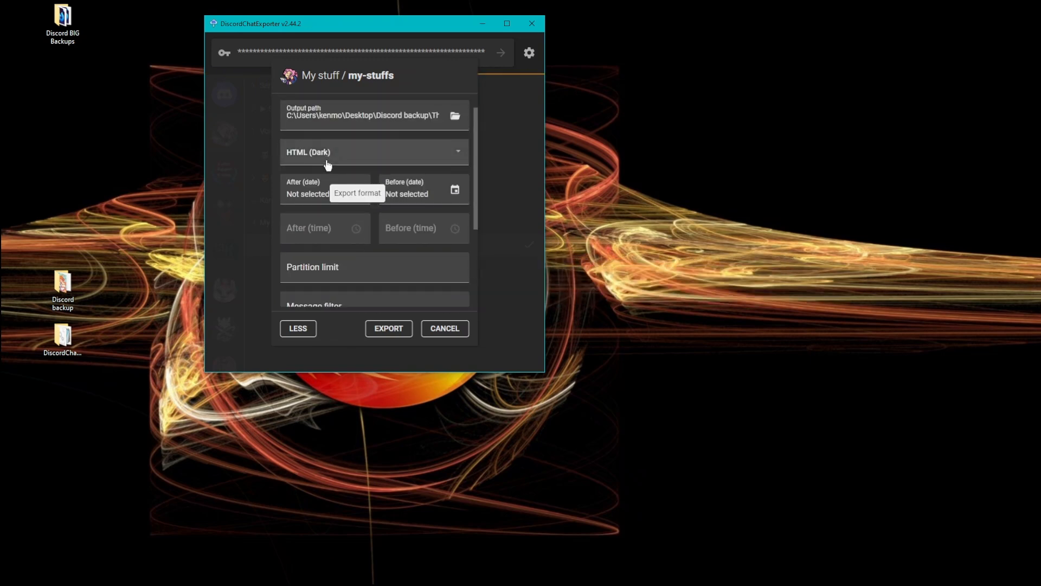
Step: Choose TXT as the export format and export the my-stuffs channel
{"action": "left_click", "coordinate": [374, 152]}
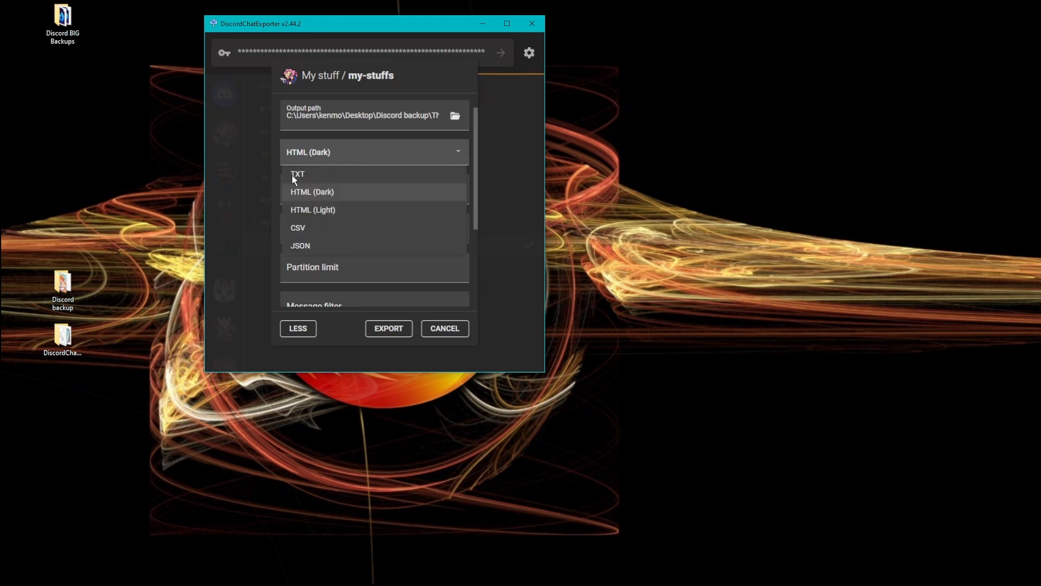
{"action": "left_click", "coordinate": [297, 174]}
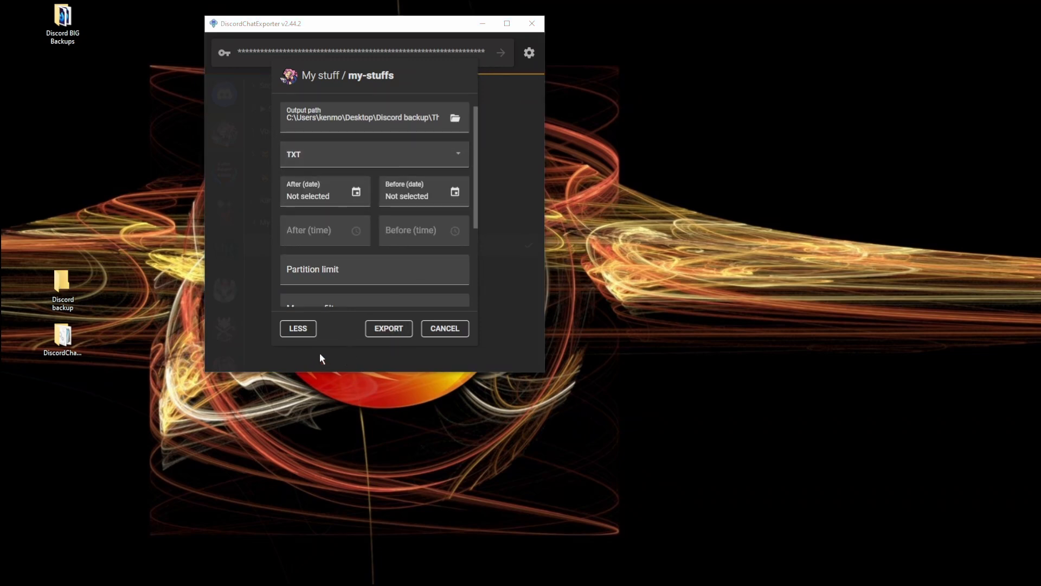
{"action": "left_click", "coordinate": [388, 327]}
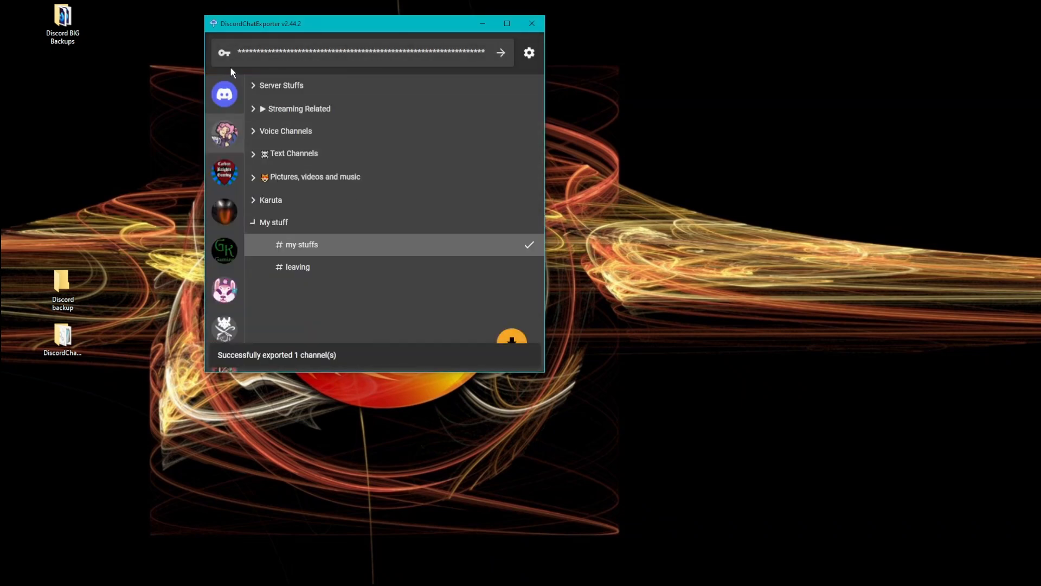
{"action": "mouse_move", "coordinate": [387, 82]}
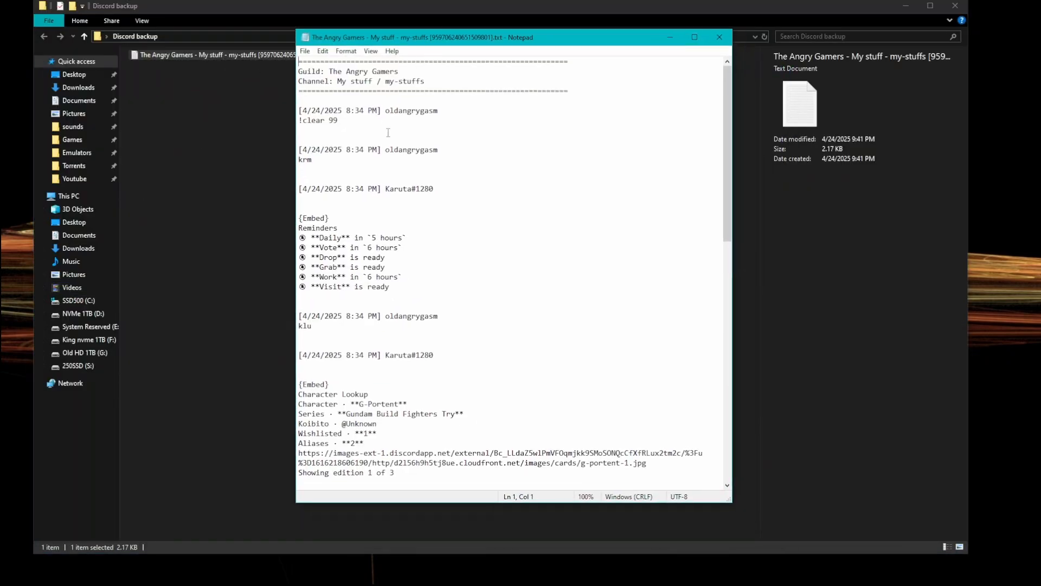
Step: Scroll through the exported my-stuffs transcript in Notepad and close it
{"action": "scroll", "scroll_direction": "down", "scroll_amount": 3}
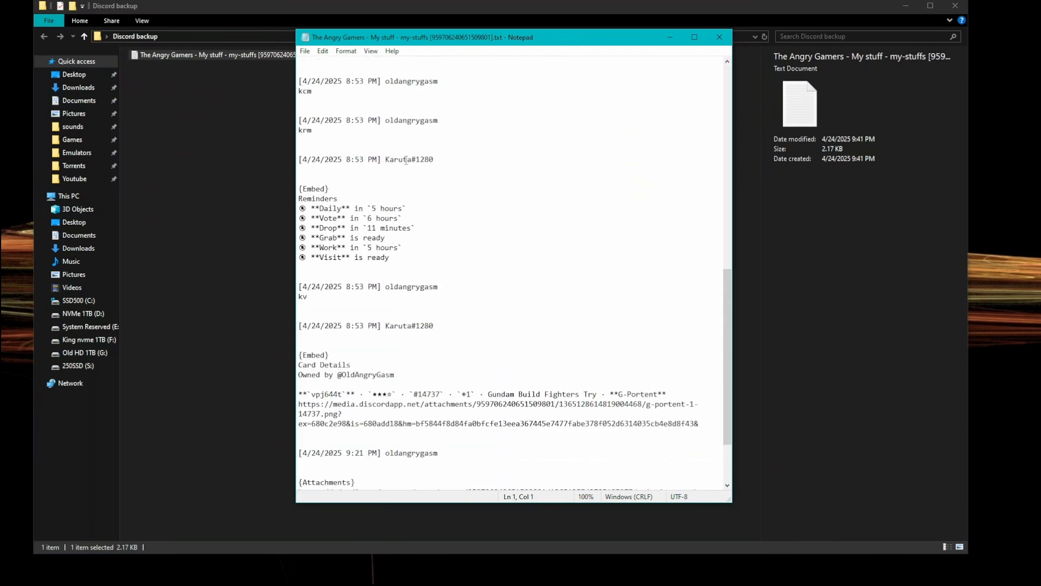
{"action": "scroll", "scroll_direction": "down", "scroll_amount": 3}
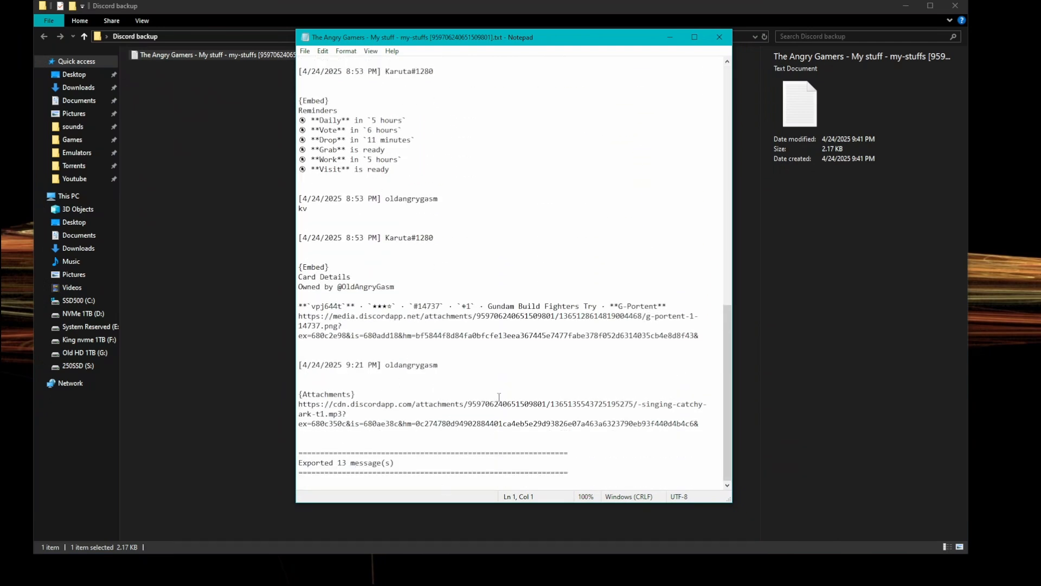
{"action": "mouse_move", "coordinate": [719, 37]}
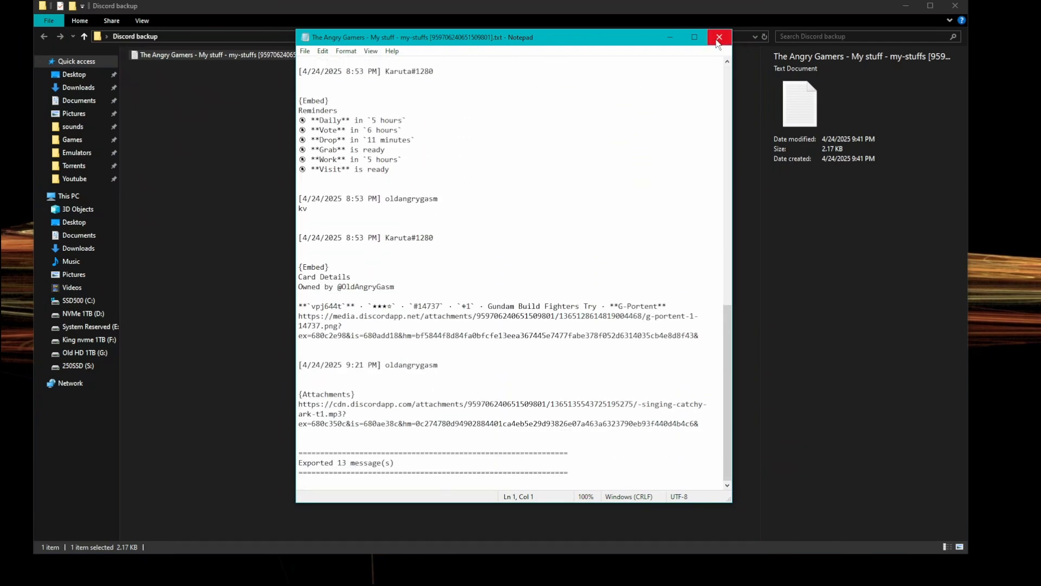
{"action": "mouse_move", "coordinate": [718, 37]}
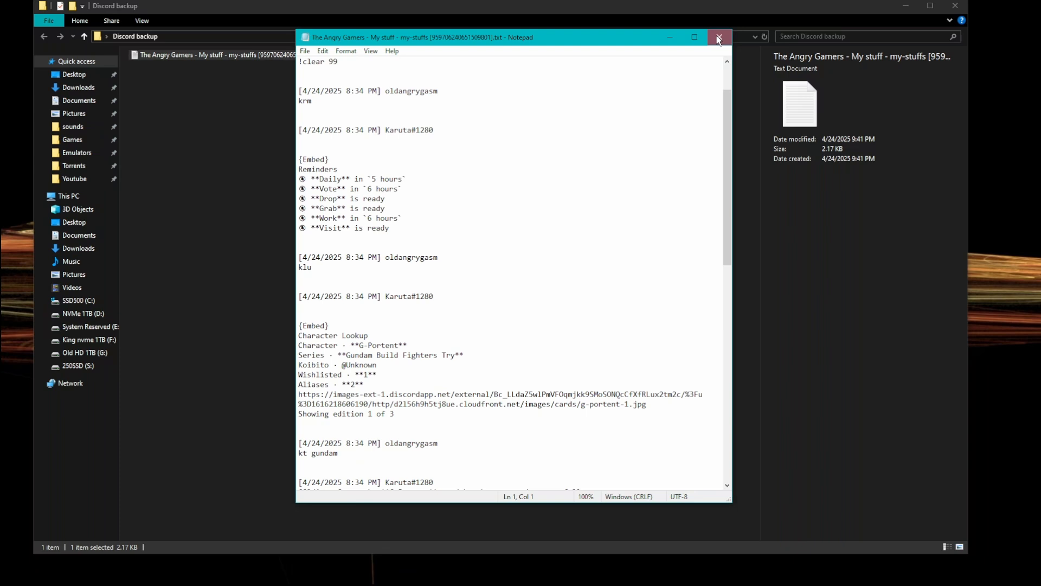
{"action": "left_click", "coordinate": [719, 36]}
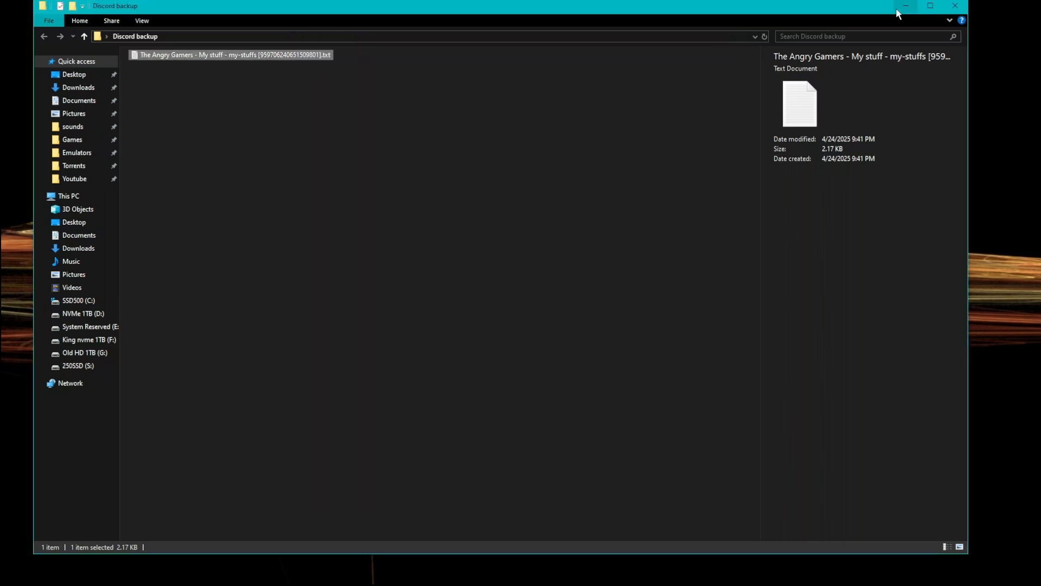
Step: Choose HTML (Dark) format and save the my-stuffs export under the suggested name
{"action": "left_click", "coordinate": [903, 7]}
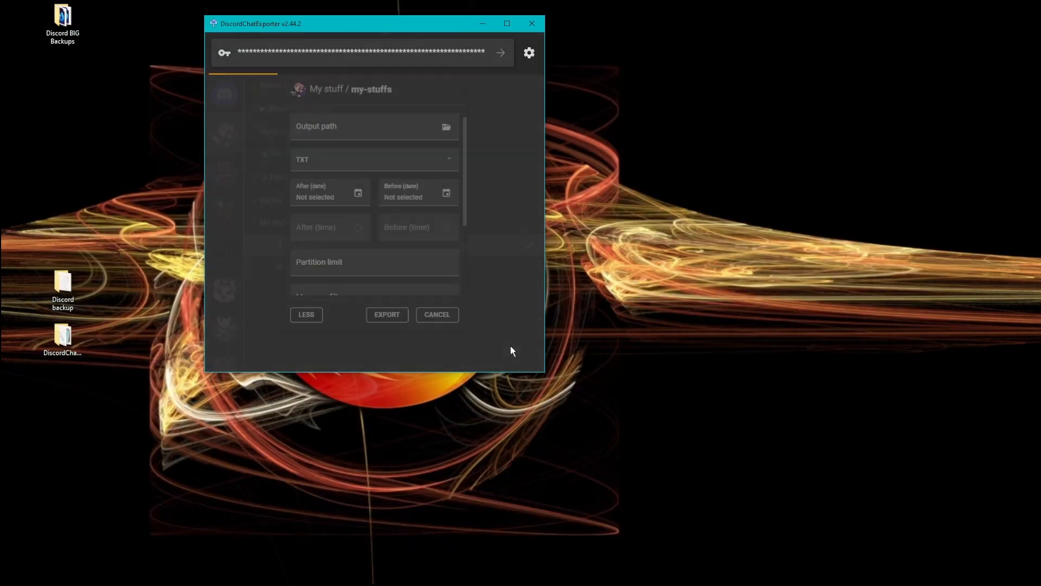
{"action": "left_click", "coordinate": [372, 159]}
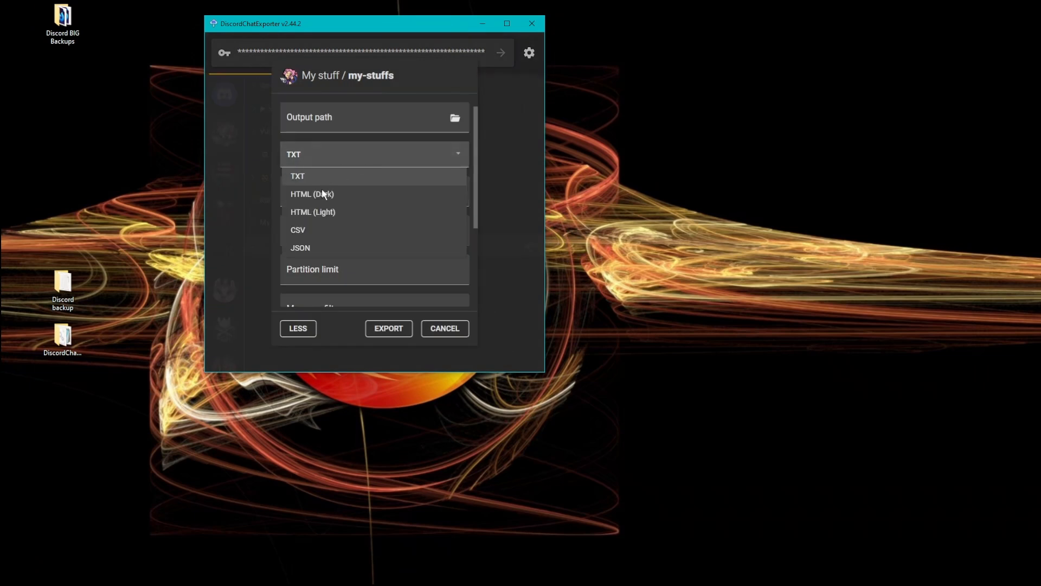
{"action": "left_click", "coordinate": [311, 194]}
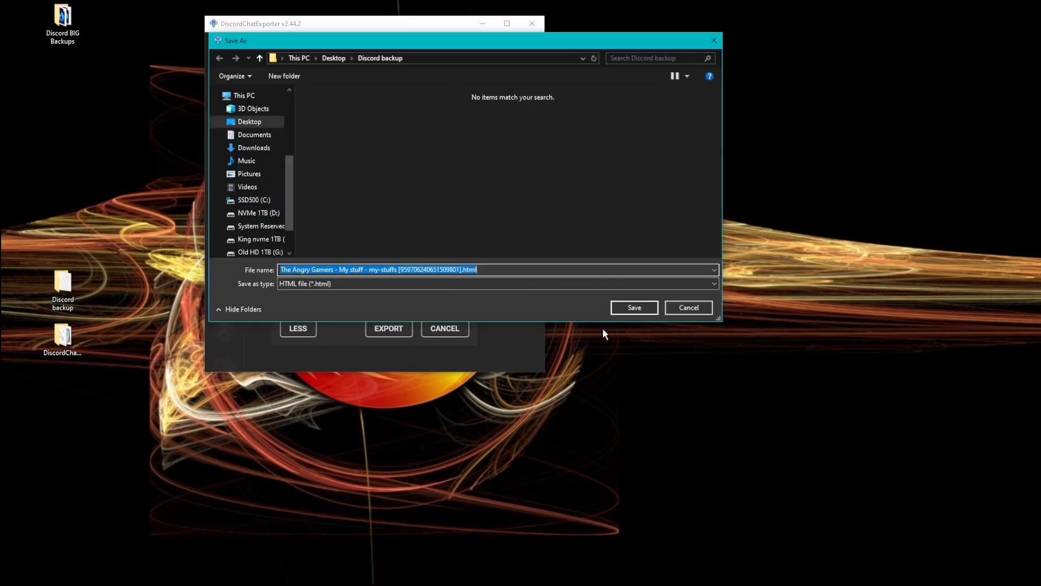
{"action": "left_click", "coordinate": [632, 307]}
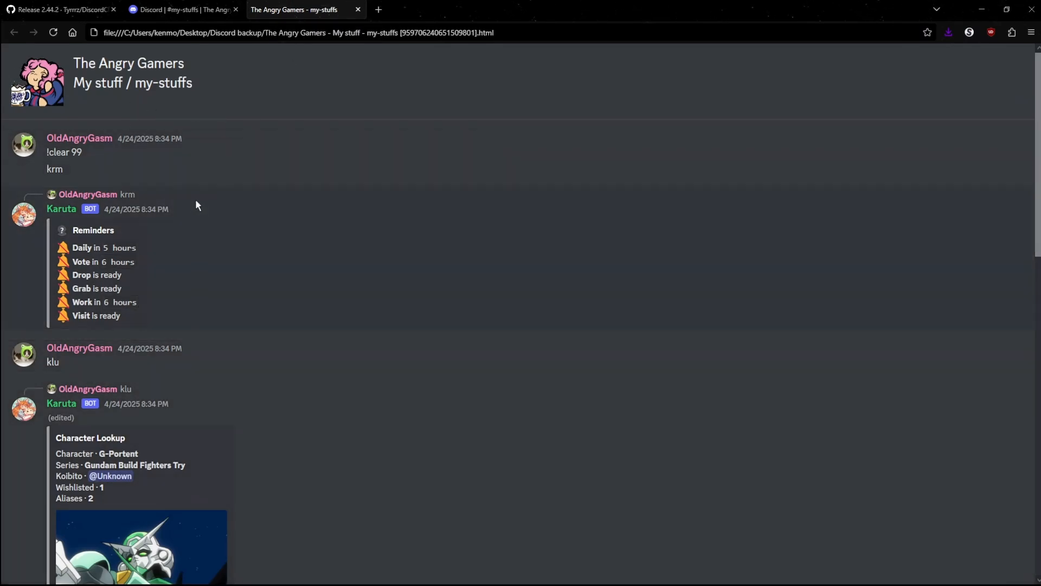
Step: Scroll through the exported HTML chat log's messages and card embeds
{"action": "scroll", "scroll_direction": "down", "scroll_amount": 3}
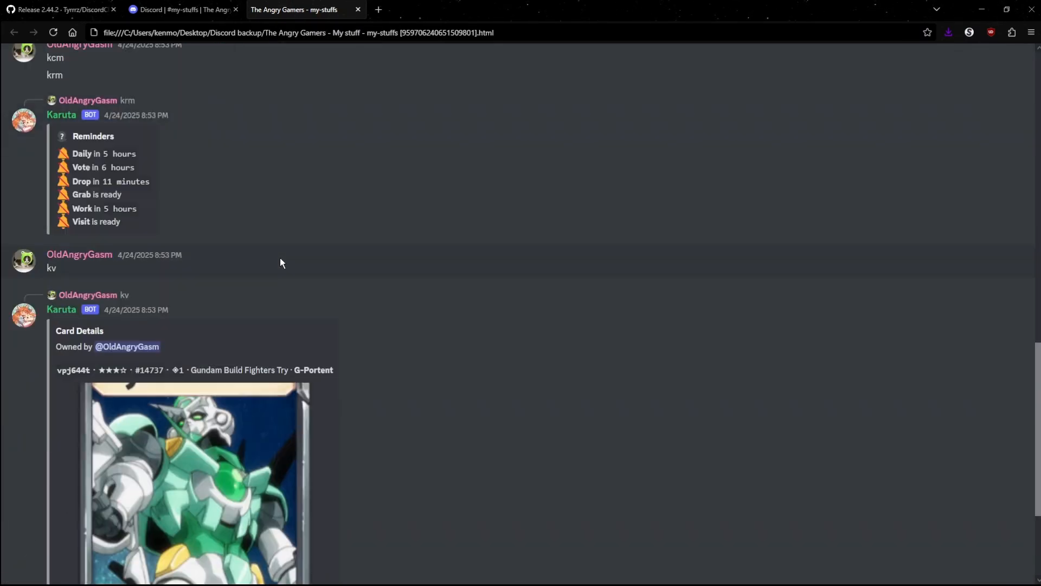
{"action": "scroll", "scroll_direction": "down", "scroll_amount": 3}
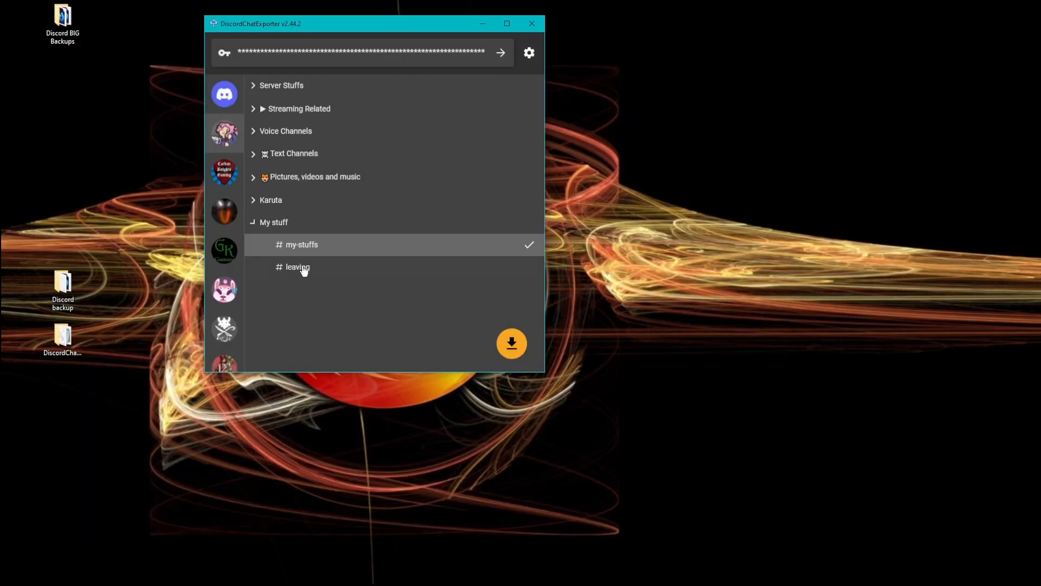
Step: Re-export my-stuffs as HTML with Download assets on, replacing the existing HTML file
{"action": "left_click", "coordinate": [511, 344]}
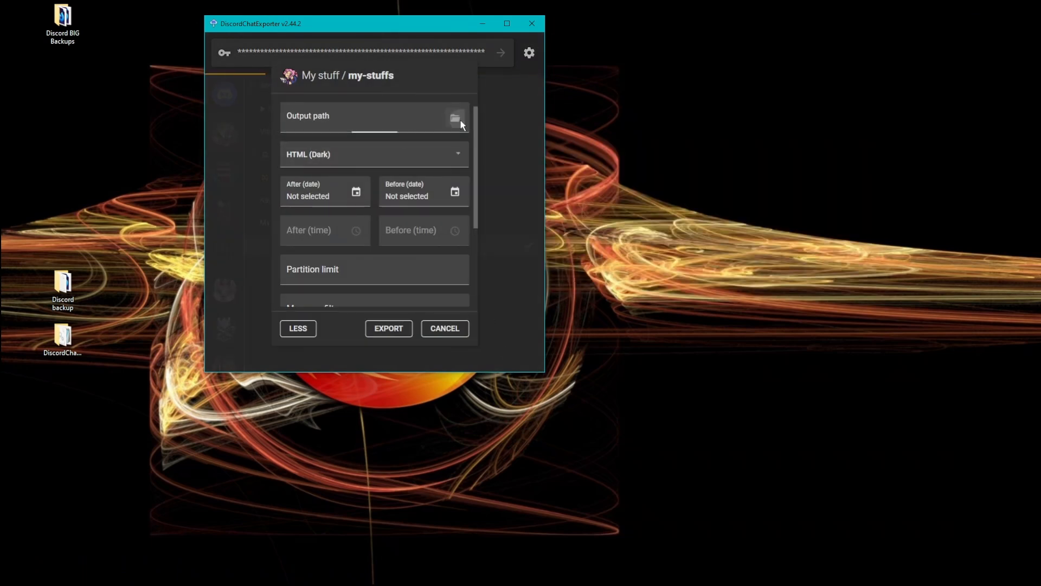
{"action": "left_click", "coordinate": [455, 116]}
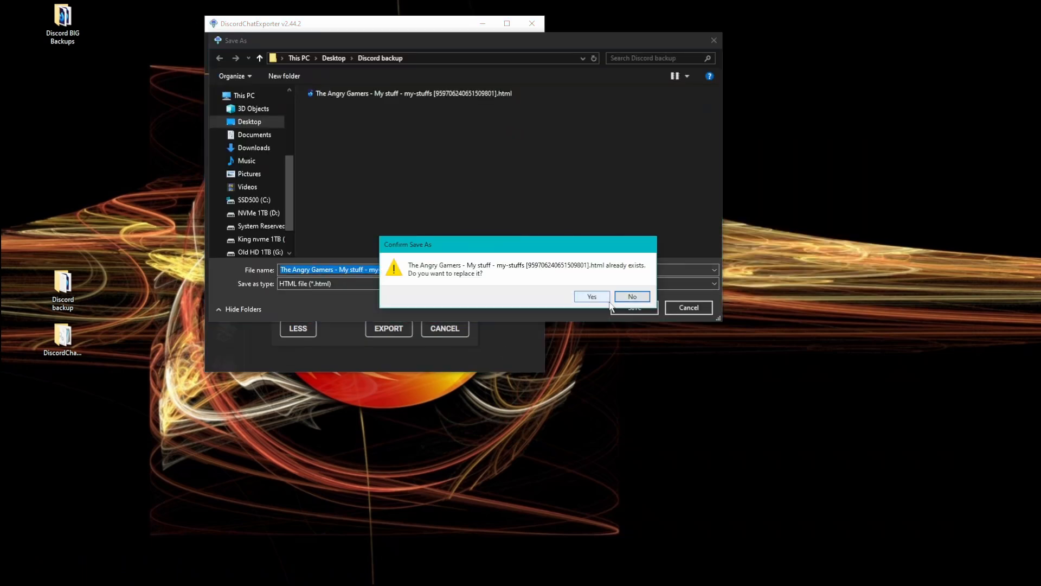
{"action": "left_click", "coordinate": [590, 296]}
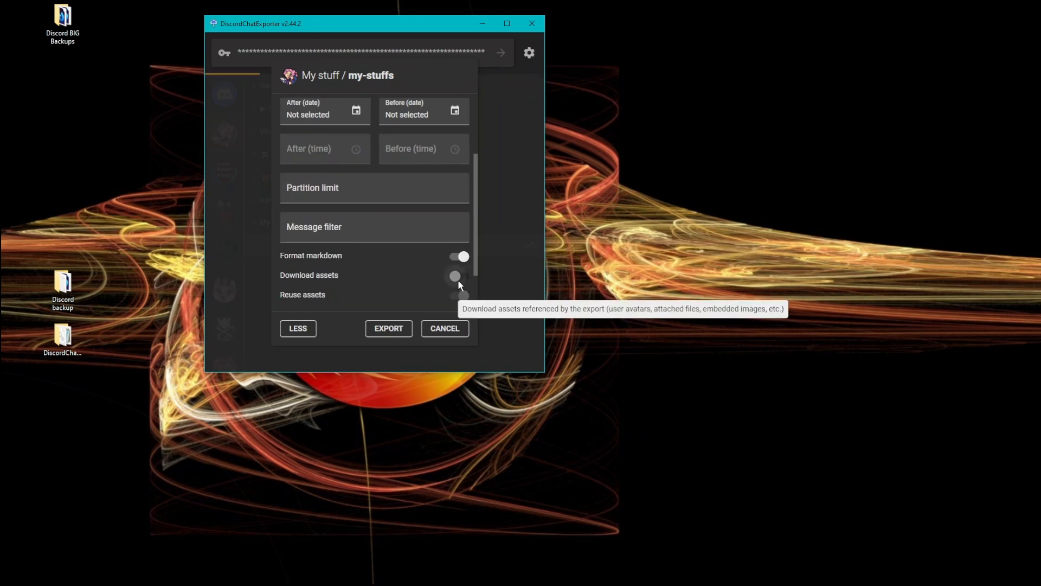
{"action": "left_click", "coordinate": [460, 277]}
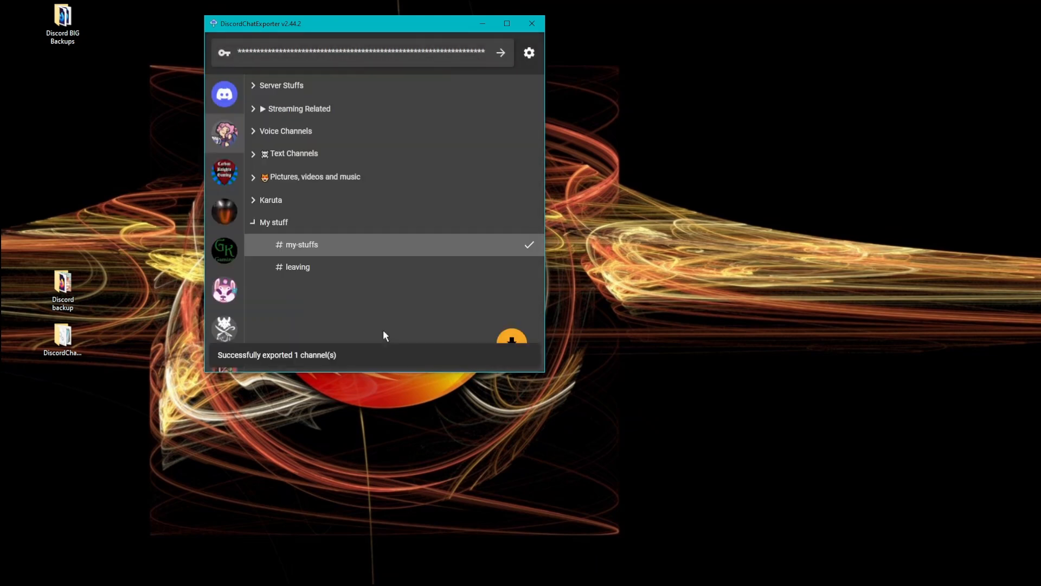
{"action": "left_click", "coordinate": [62, 282]}
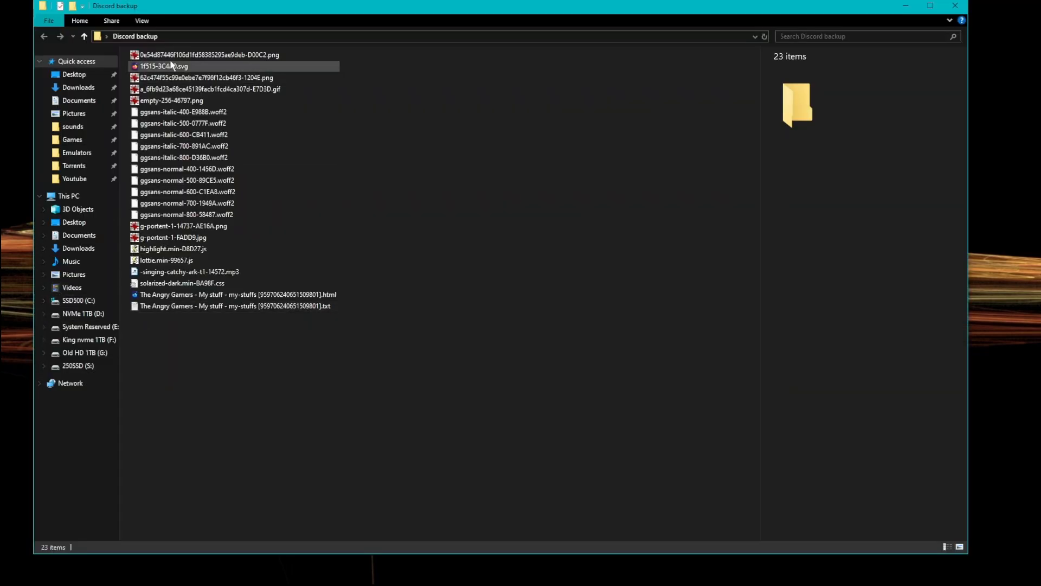
Step: Preview the downloaded avatar GIF, card PNG and JPG, and MP3 clip in the backup folder
{"action": "left_click", "coordinate": [209, 88]}
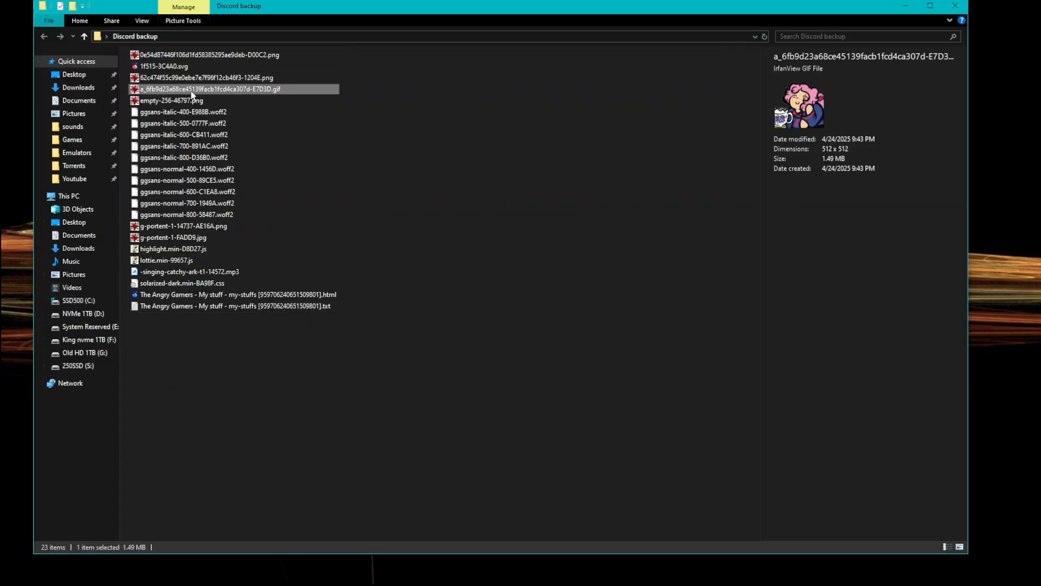
{"action": "left_click", "coordinate": [182, 226]}
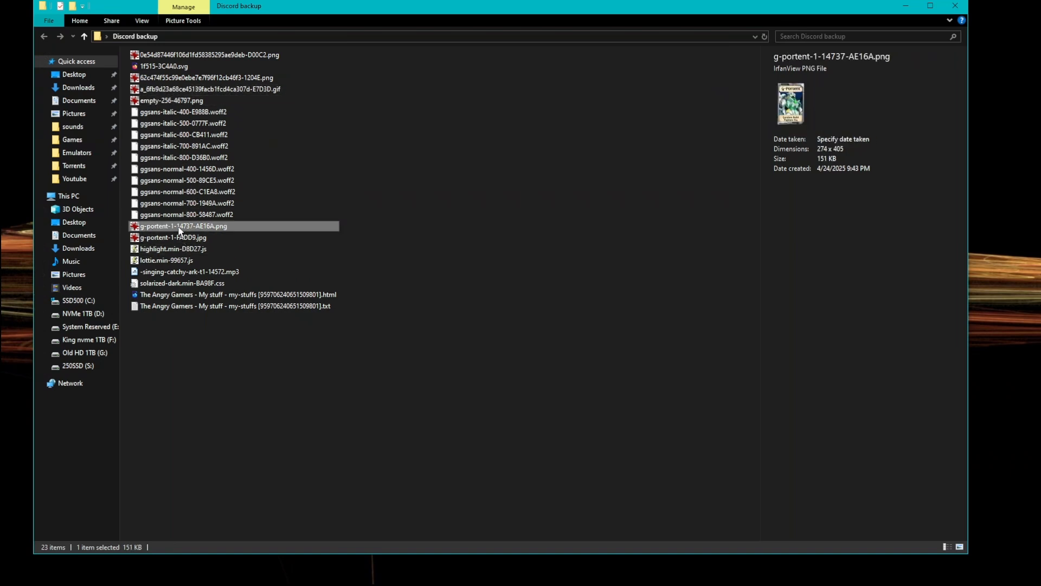
{"action": "left_click", "coordinate": [173, 237]}
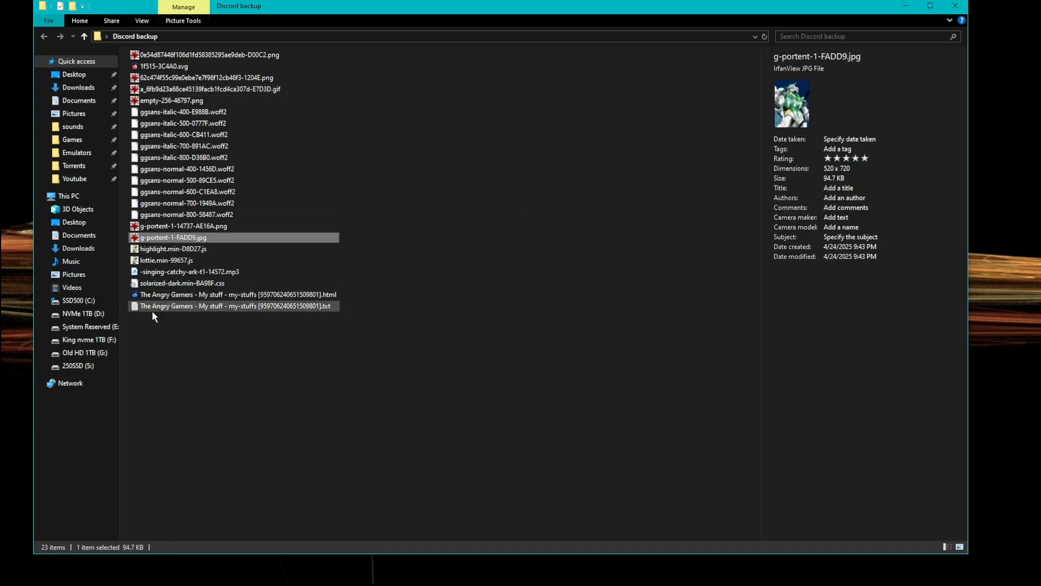
{"action": "left_click", "coordinate": [189, 271]}
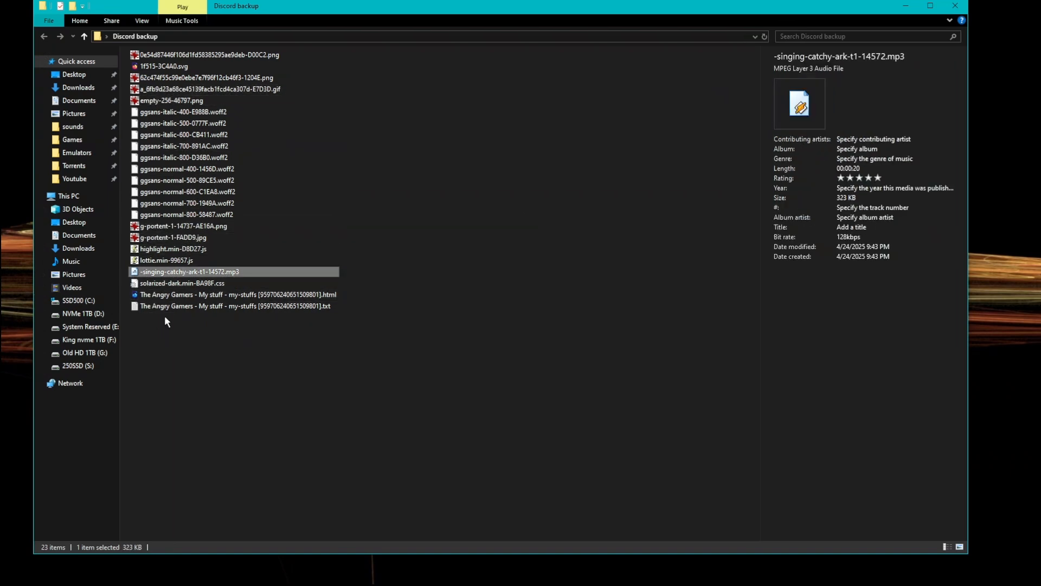
{"action": "left_click", "coordinate": [236, 306]}
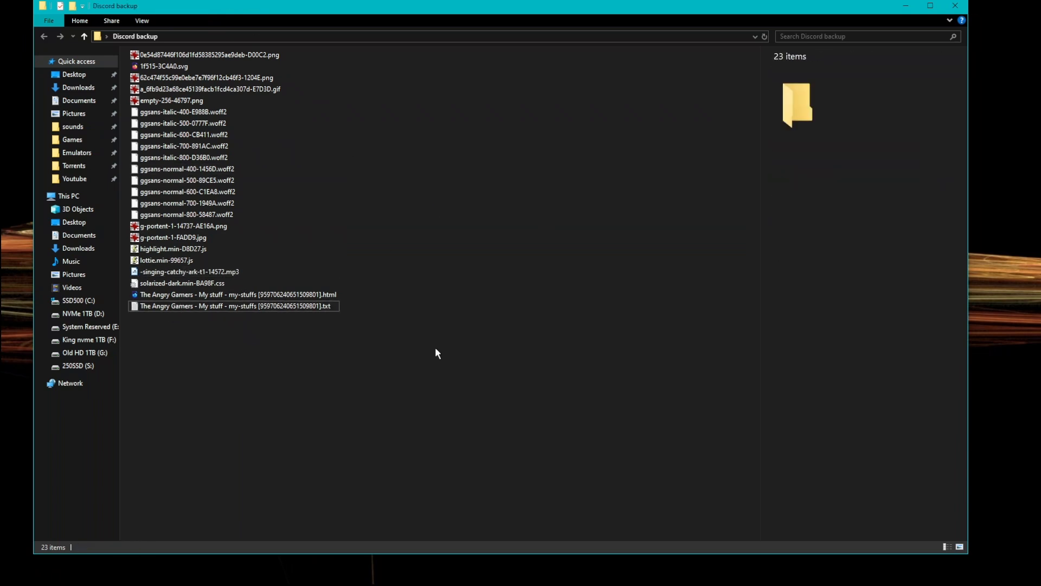
{"action": "mouse_move", "coordinate": [663, 244]}
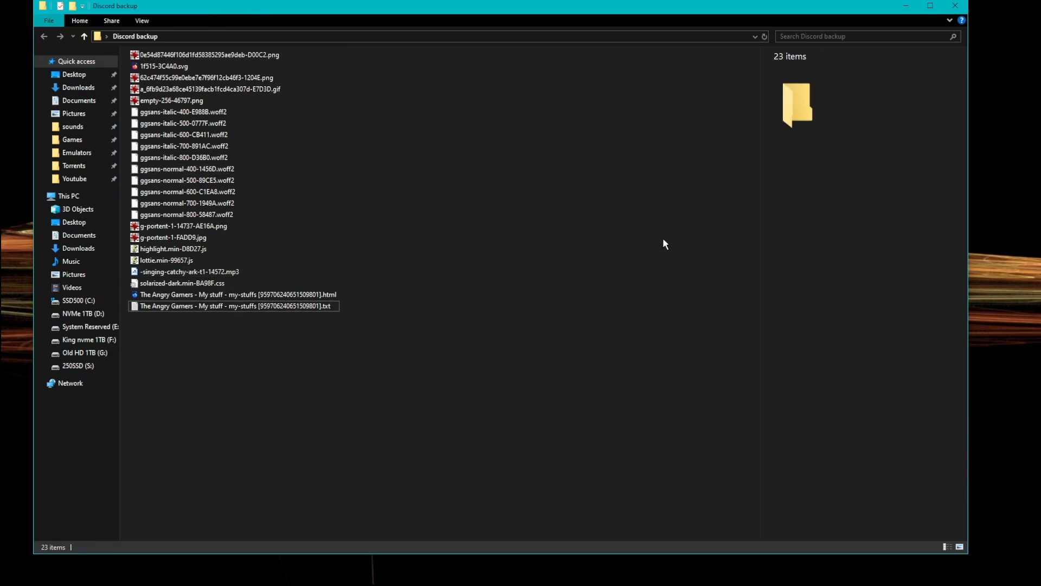
{"action": "mouse_move", "coordinate": [955, 6]}
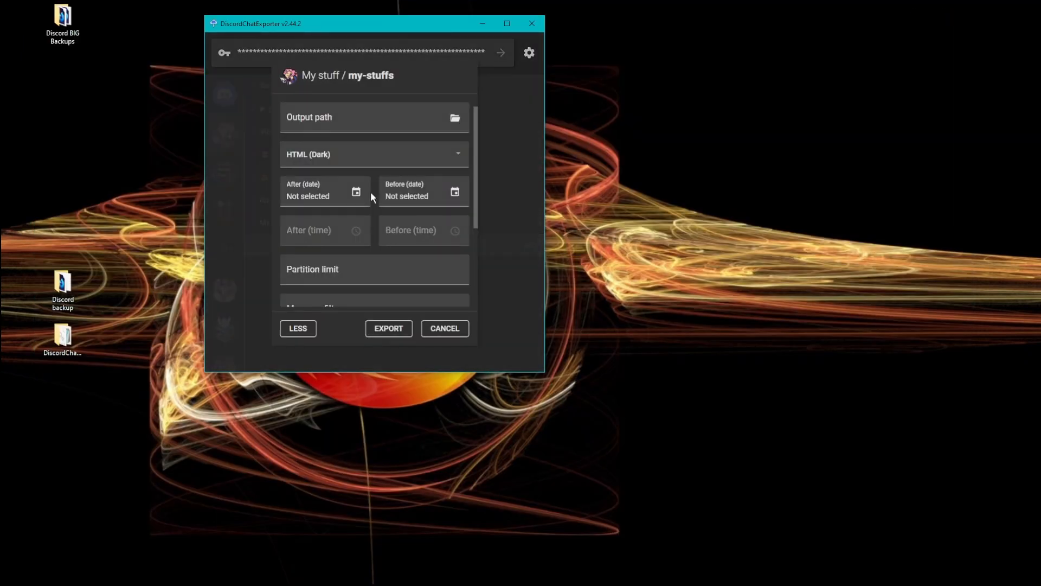
Step: Check the asset download and reuse settings, then bring up an earlier backup's asset folder
{"action": "scroll", "scroll_direction": "down", "scroll_amount": 3}
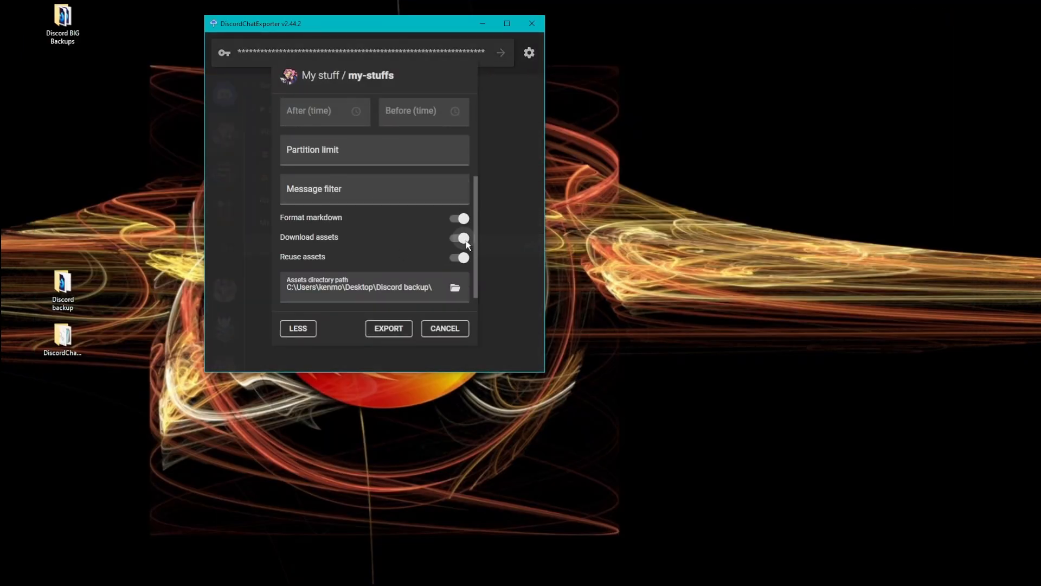
{"action": "mouse_move", "coordinate": [459, 237]}
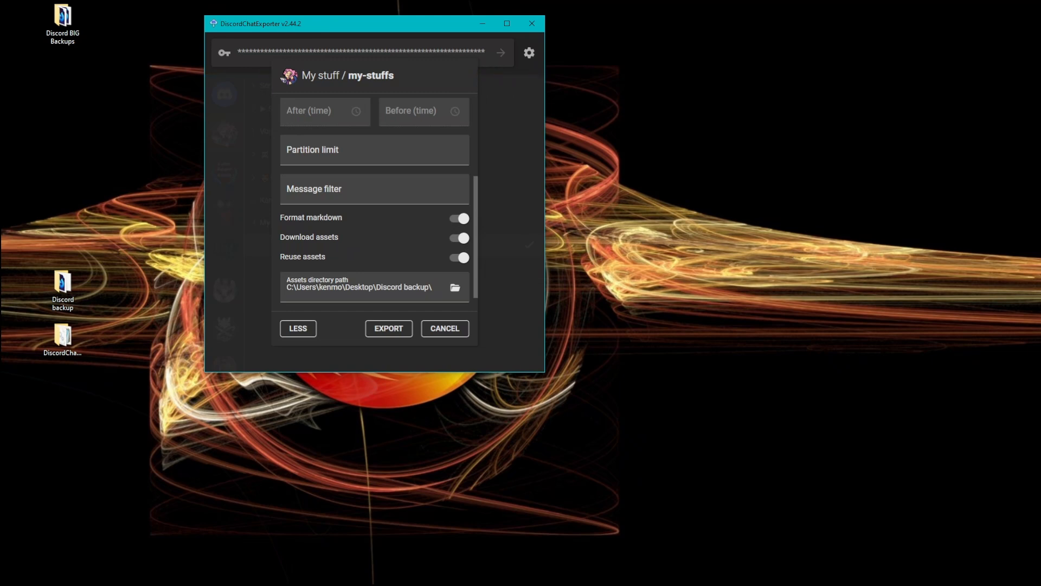
{"action": "mouse_move", "coordinate": [122, 311]}
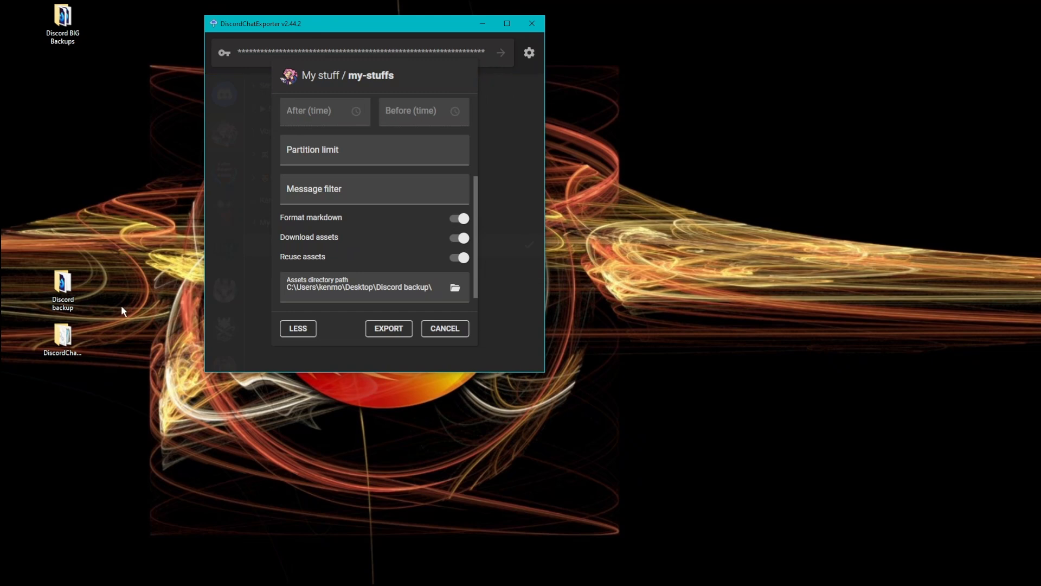
{"action": "left_click", "coordinate": [62, 20]}
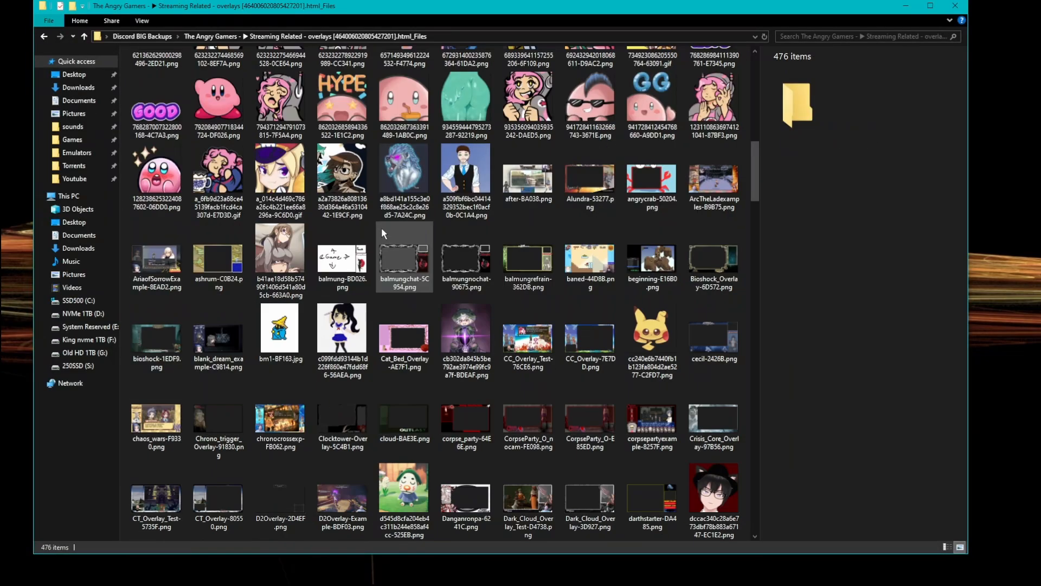
Step: Scroll through the overlays asset folder's 476 downloaded images
{"action": "scroll", "scroll_direction": "down", "scroll_amount": 3}
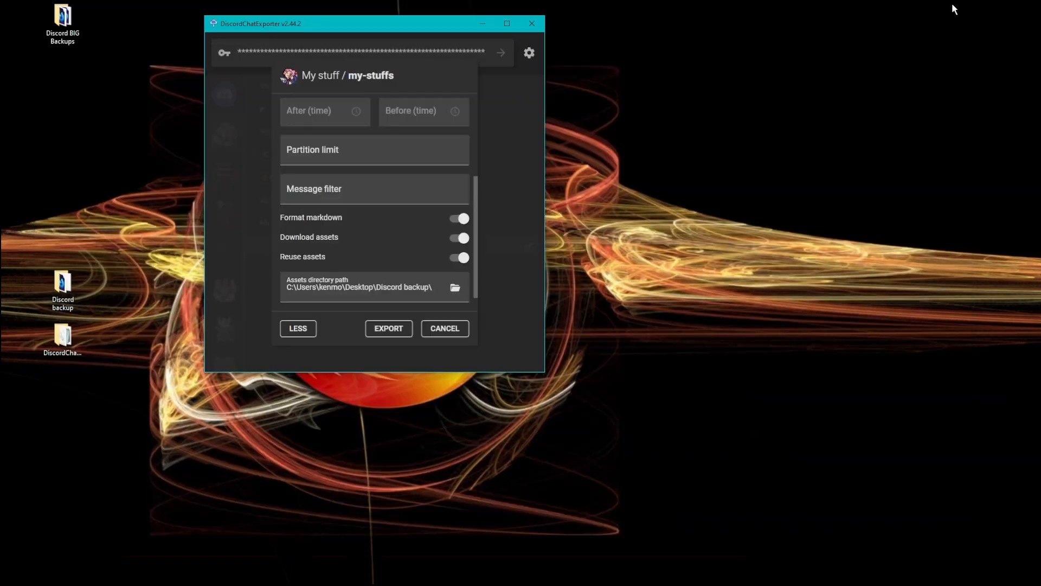
{"action": "mouse_move", "coordinate": [244, 296]}
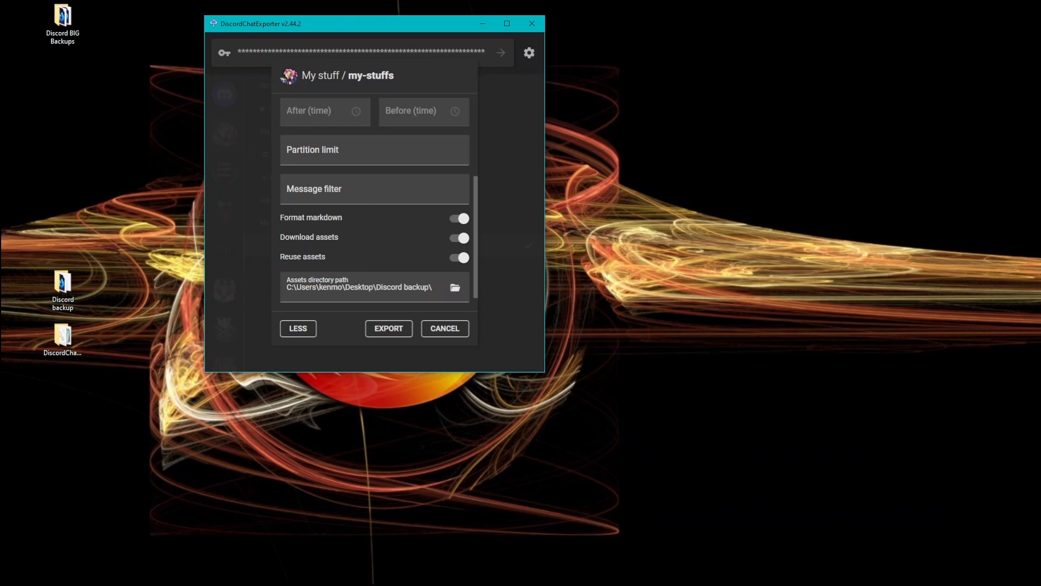
{"action": "mouse_move", "coordinate": [352, 287]}
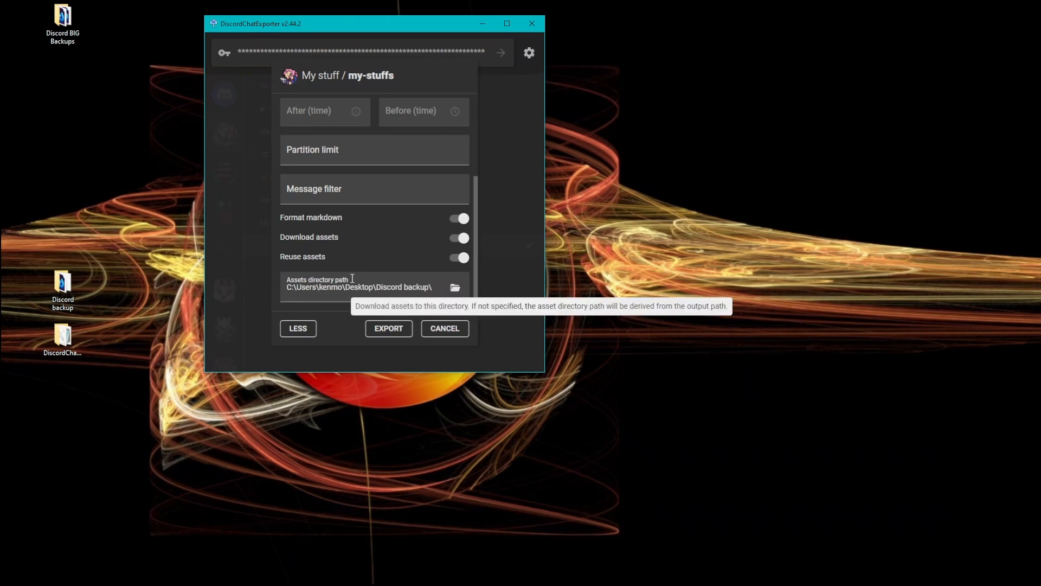